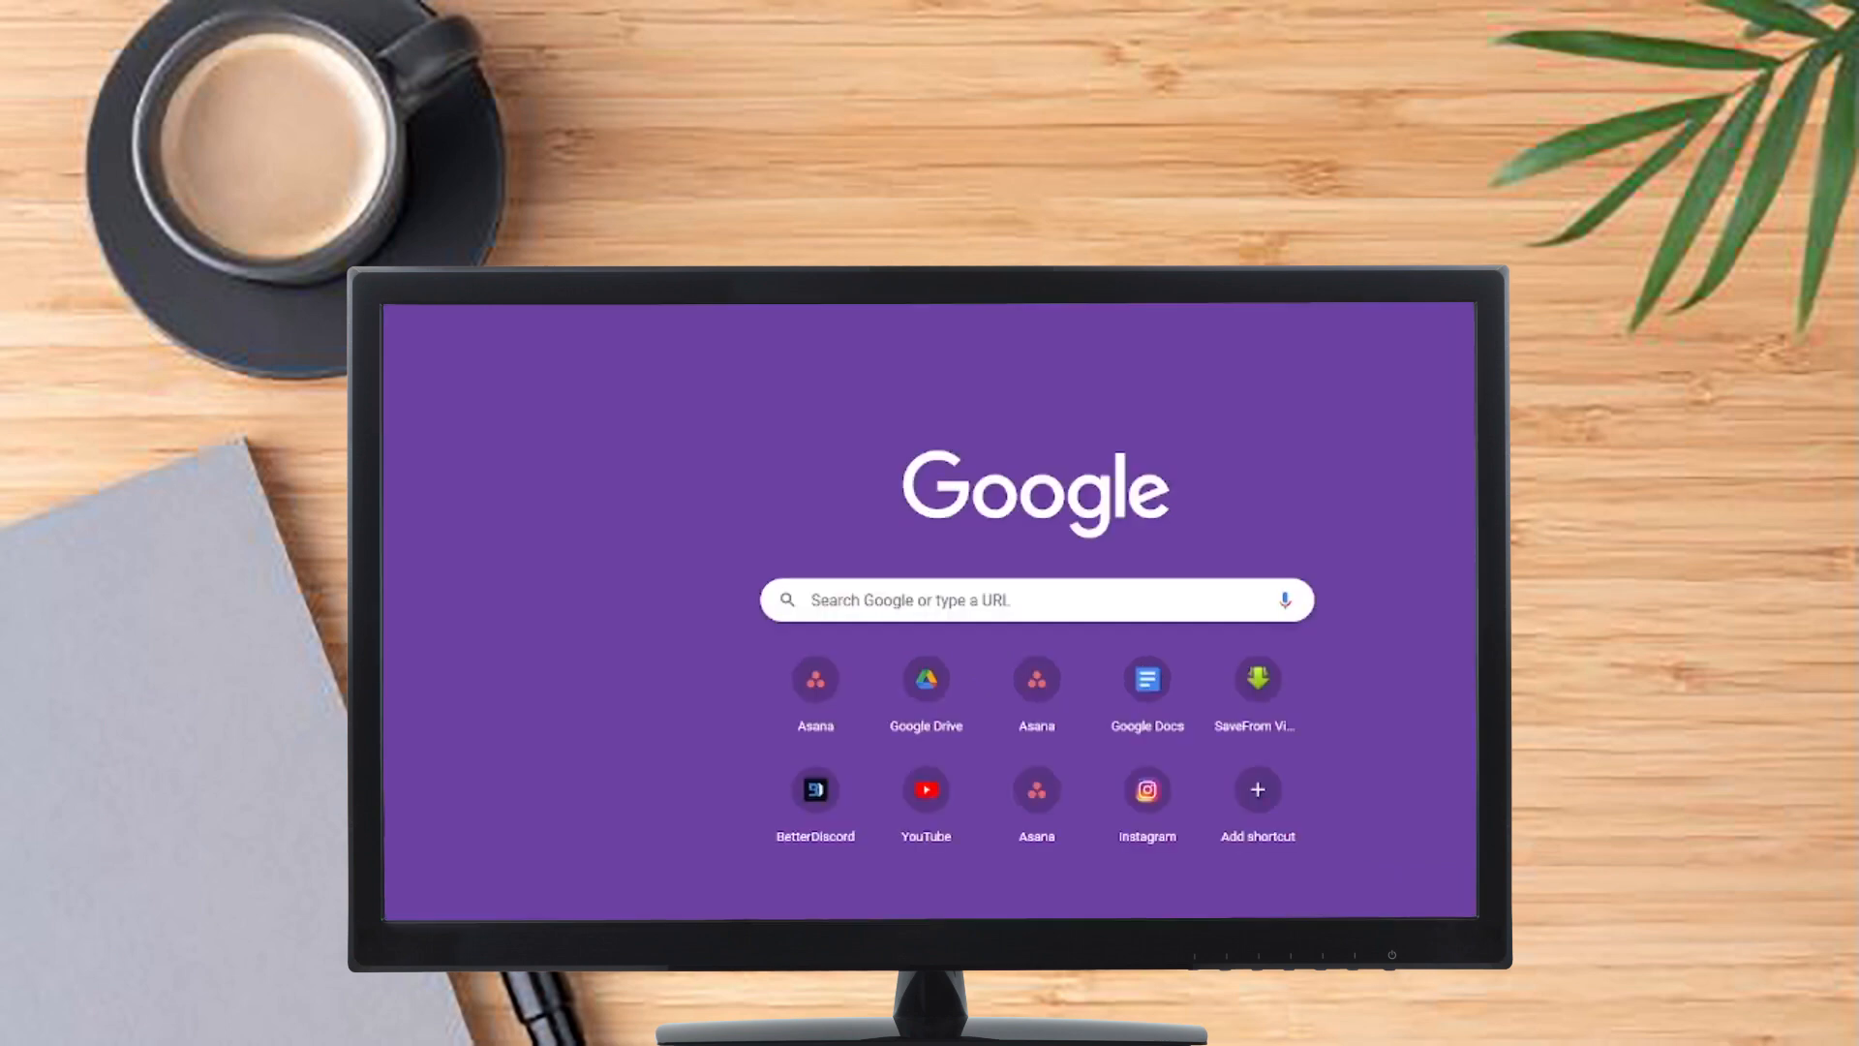
# - Go to the return-ShowHiddenChannels plugin's GitHub repository page
pyautogui.click(813, 788)
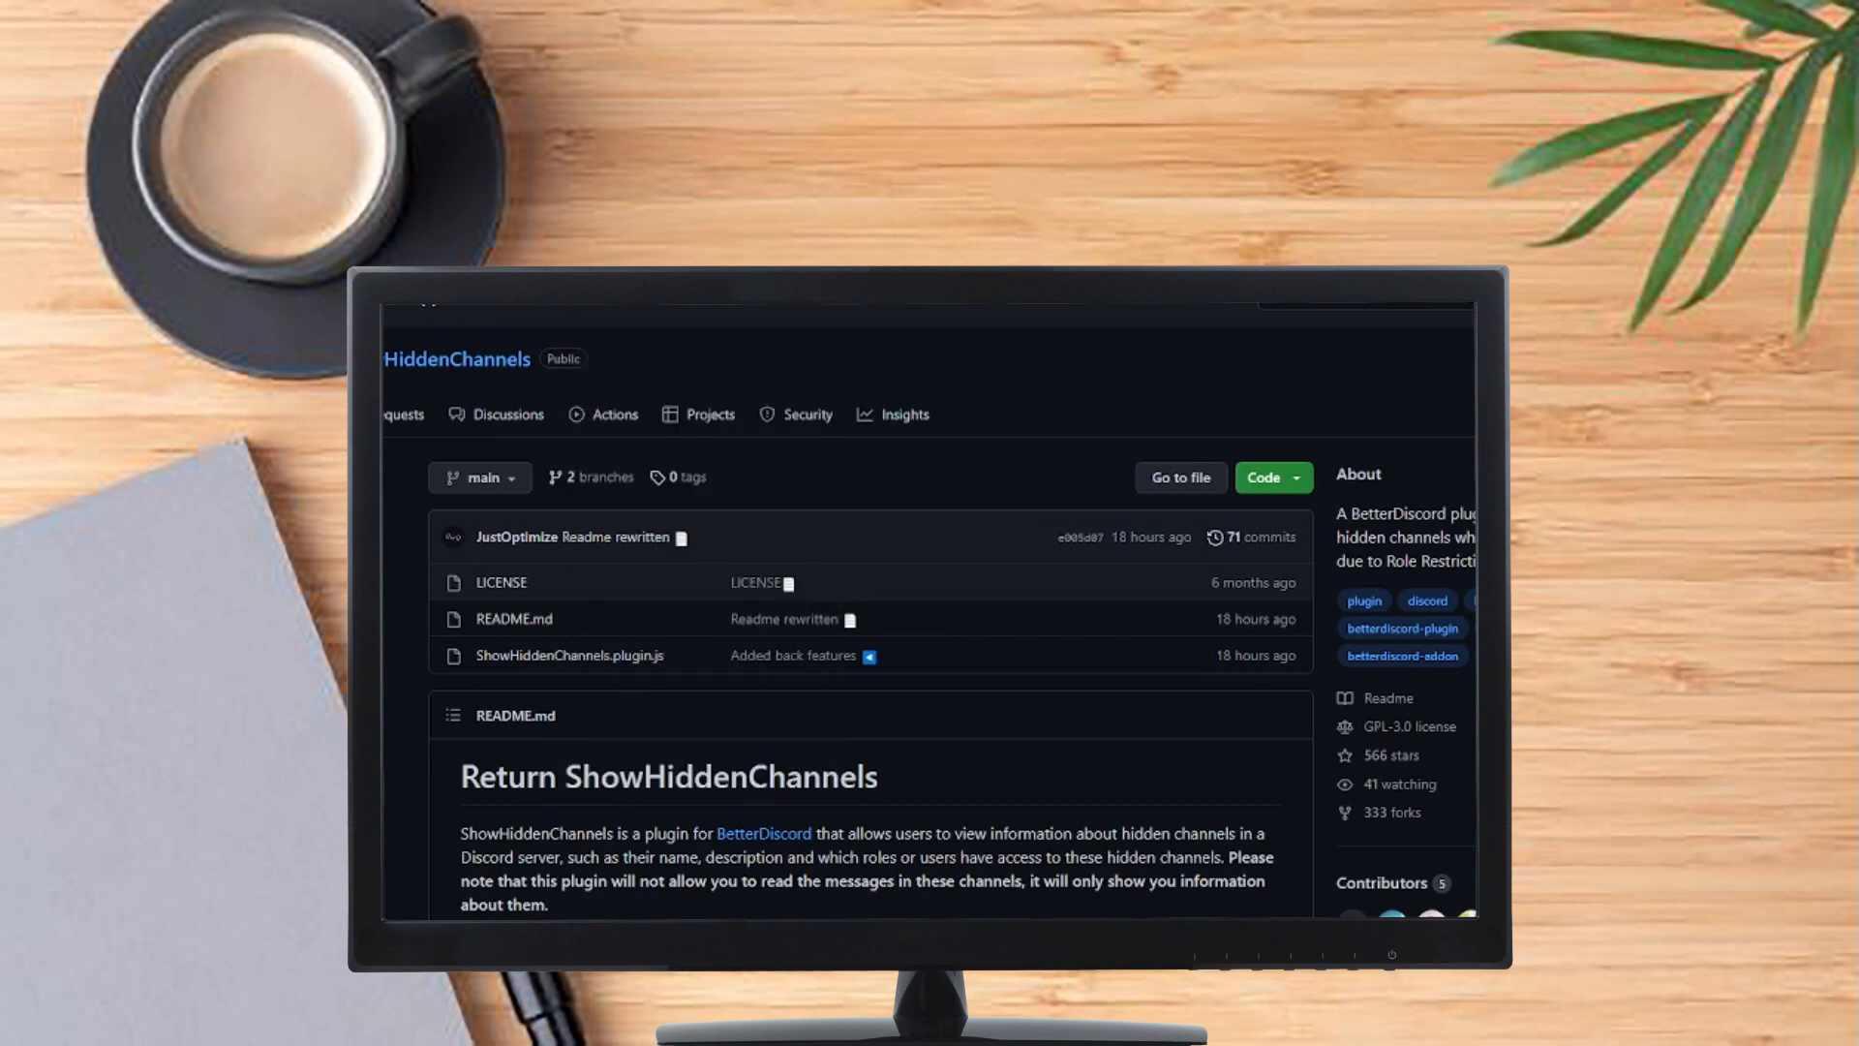
pyautogui.moveTo(508, 414)
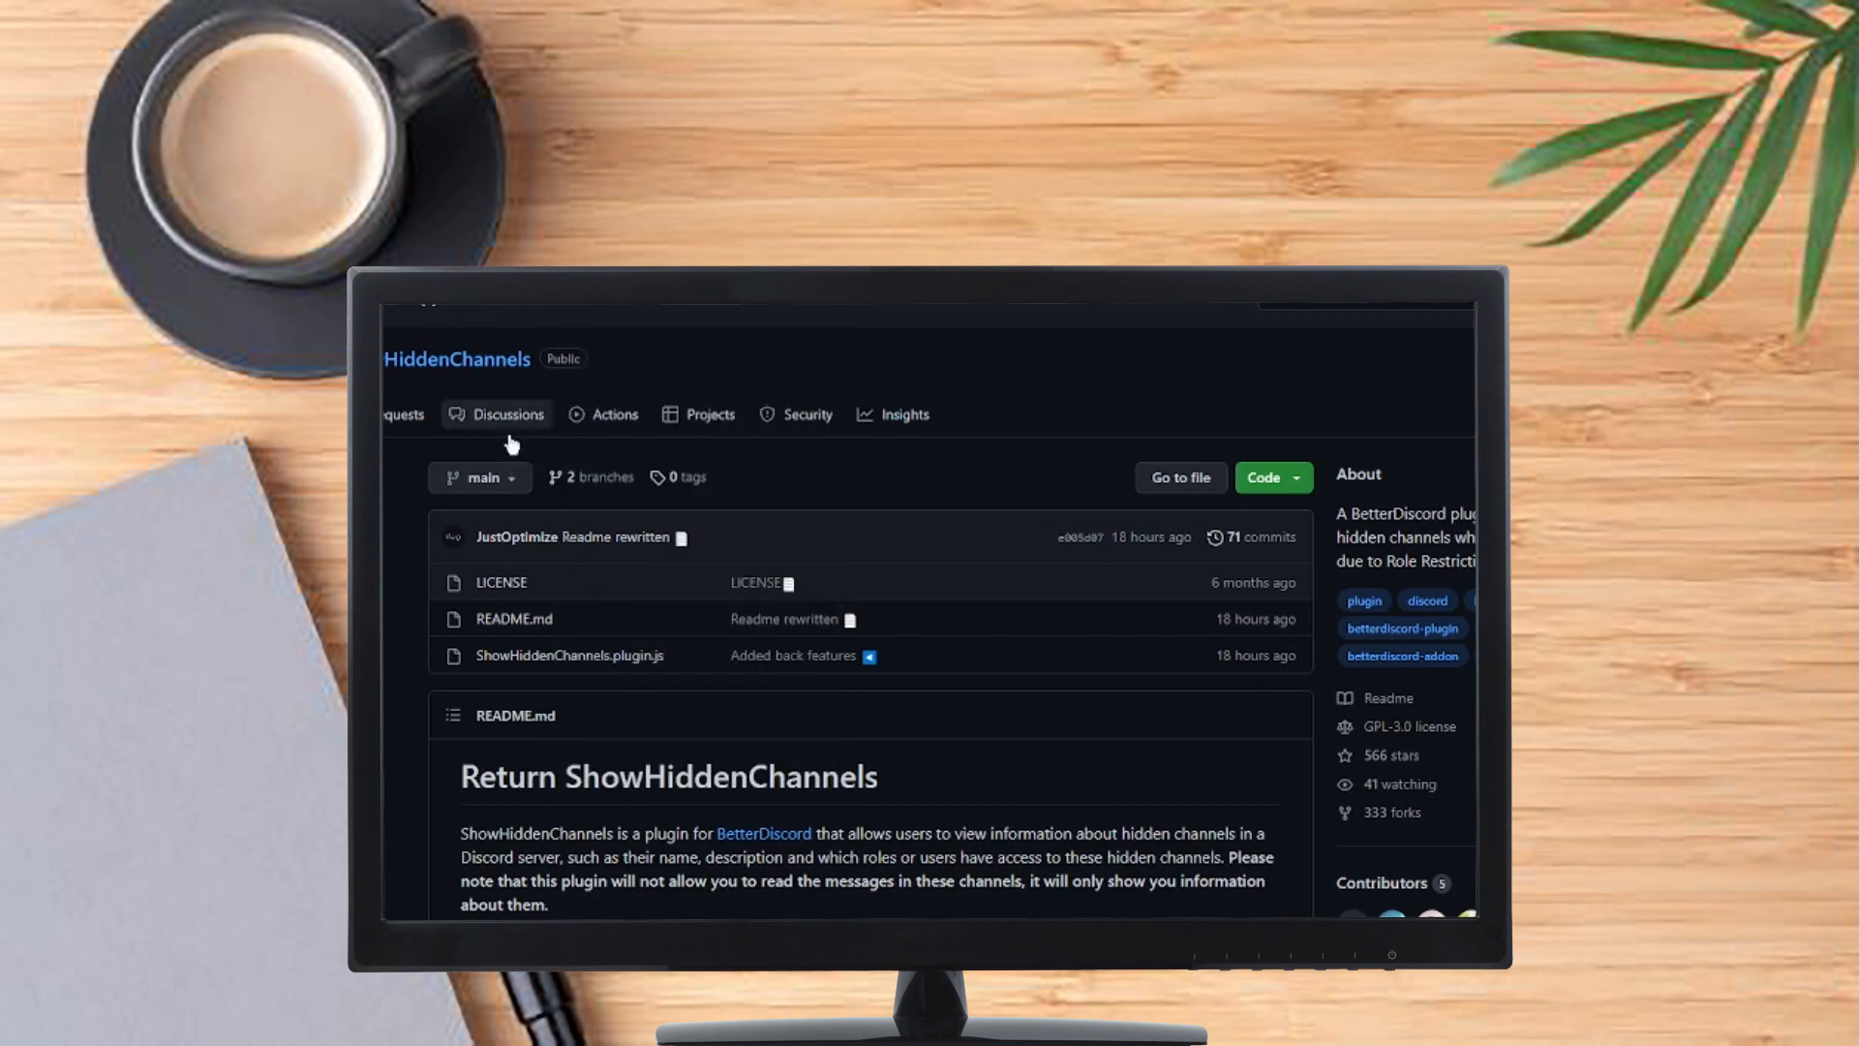
# - Download and extract the plugin ZIP, then move to the BetterDiscord website
pyautogui.click(1265, 476)
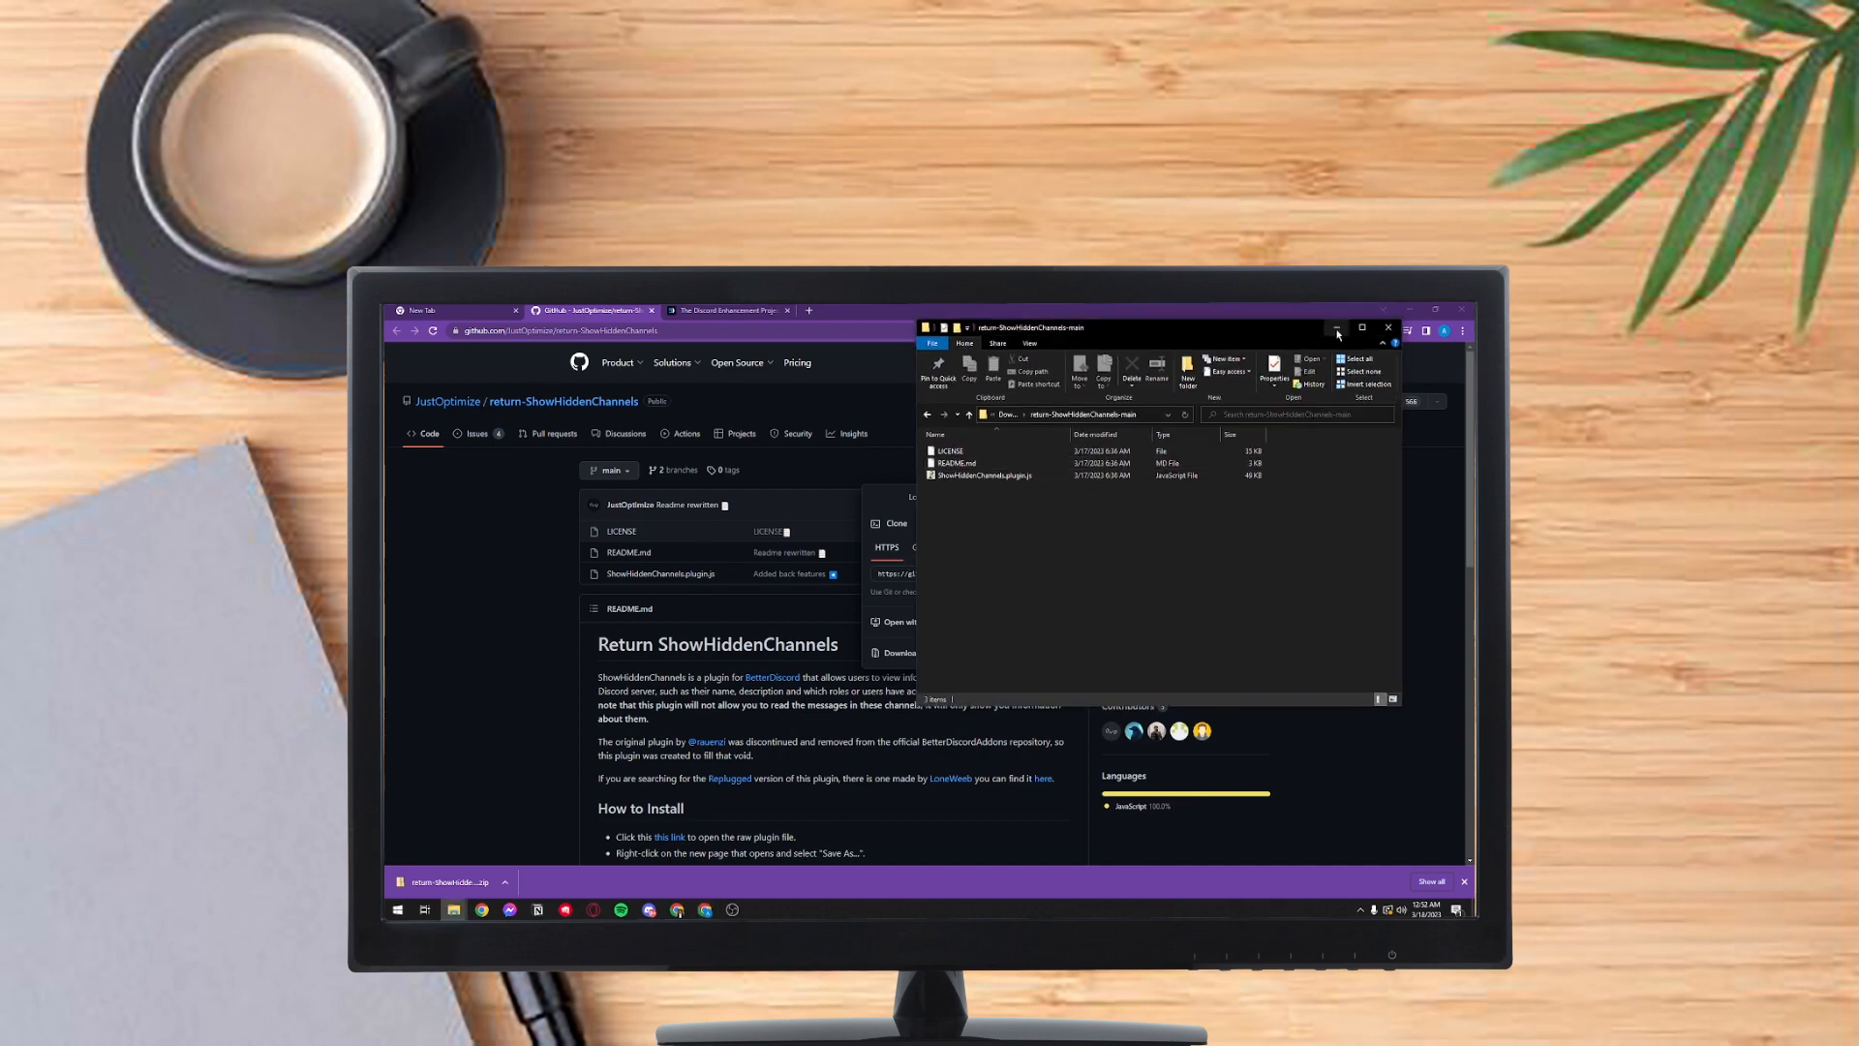
pyautogui.click(1336, 328)
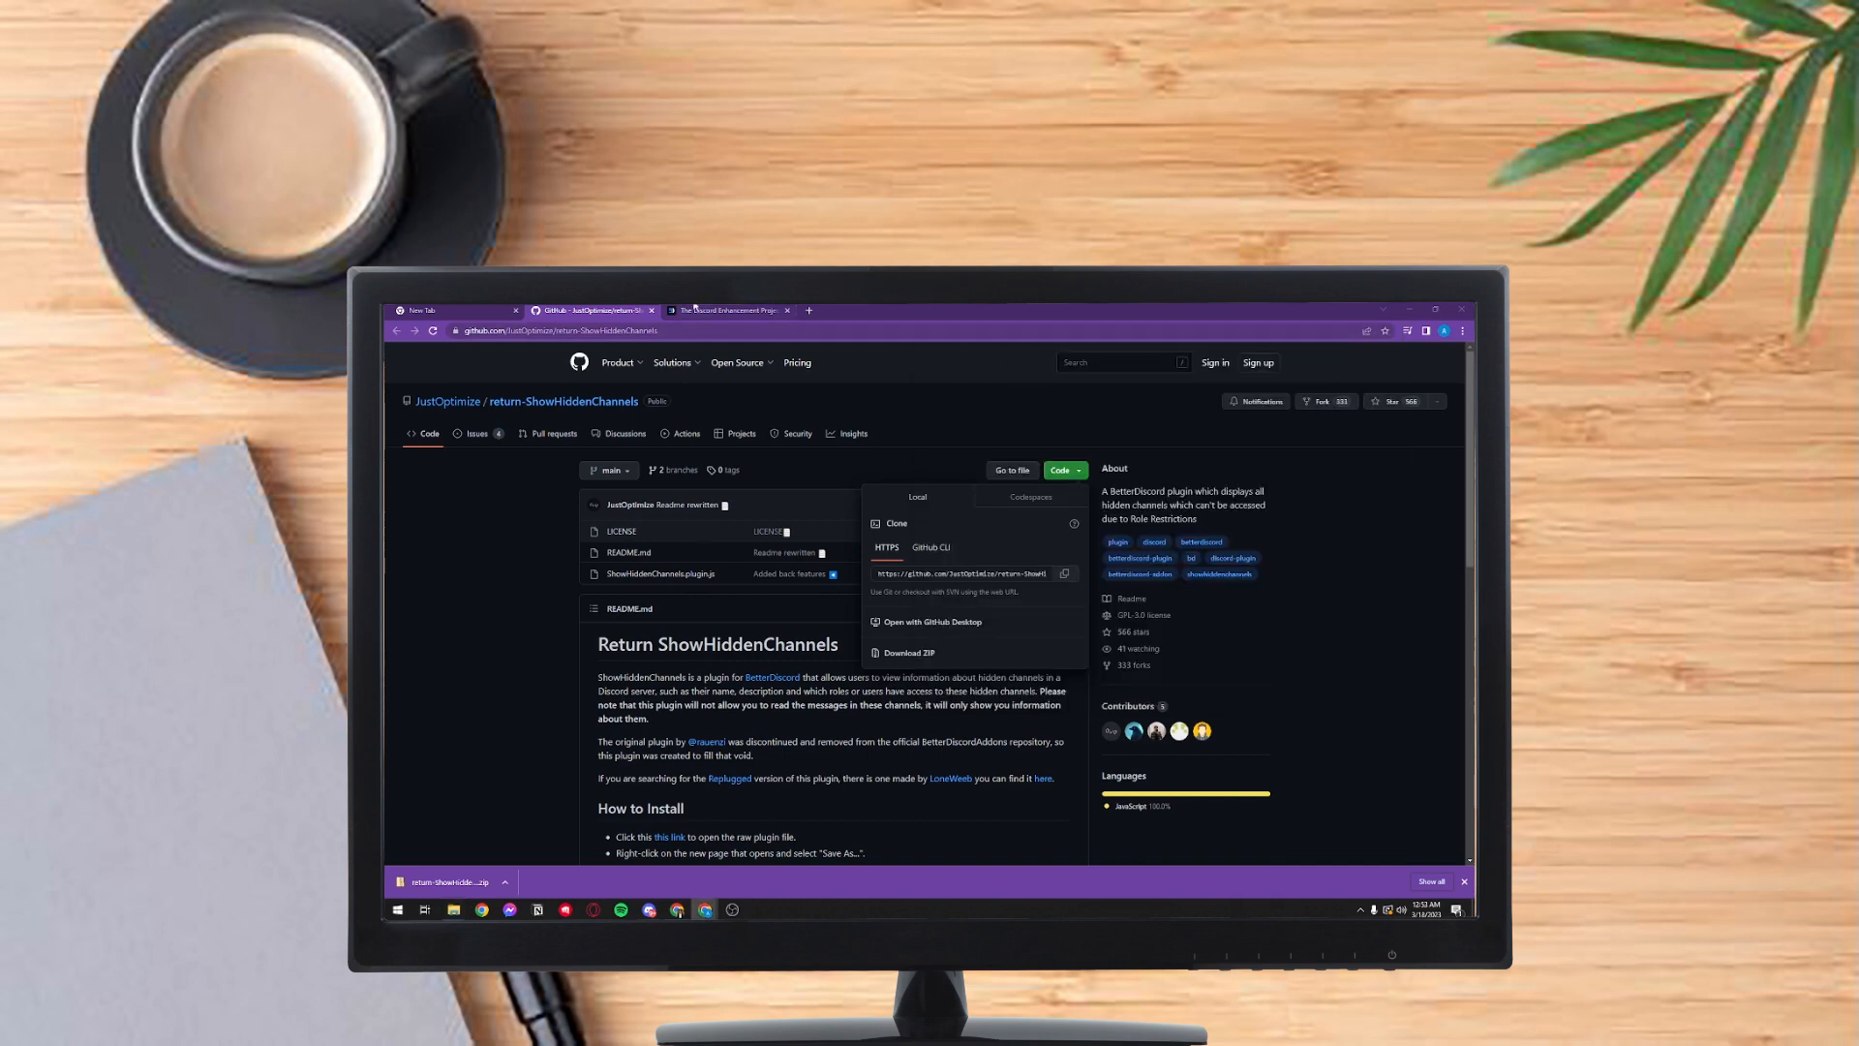
pyautogui.click(729, 309)
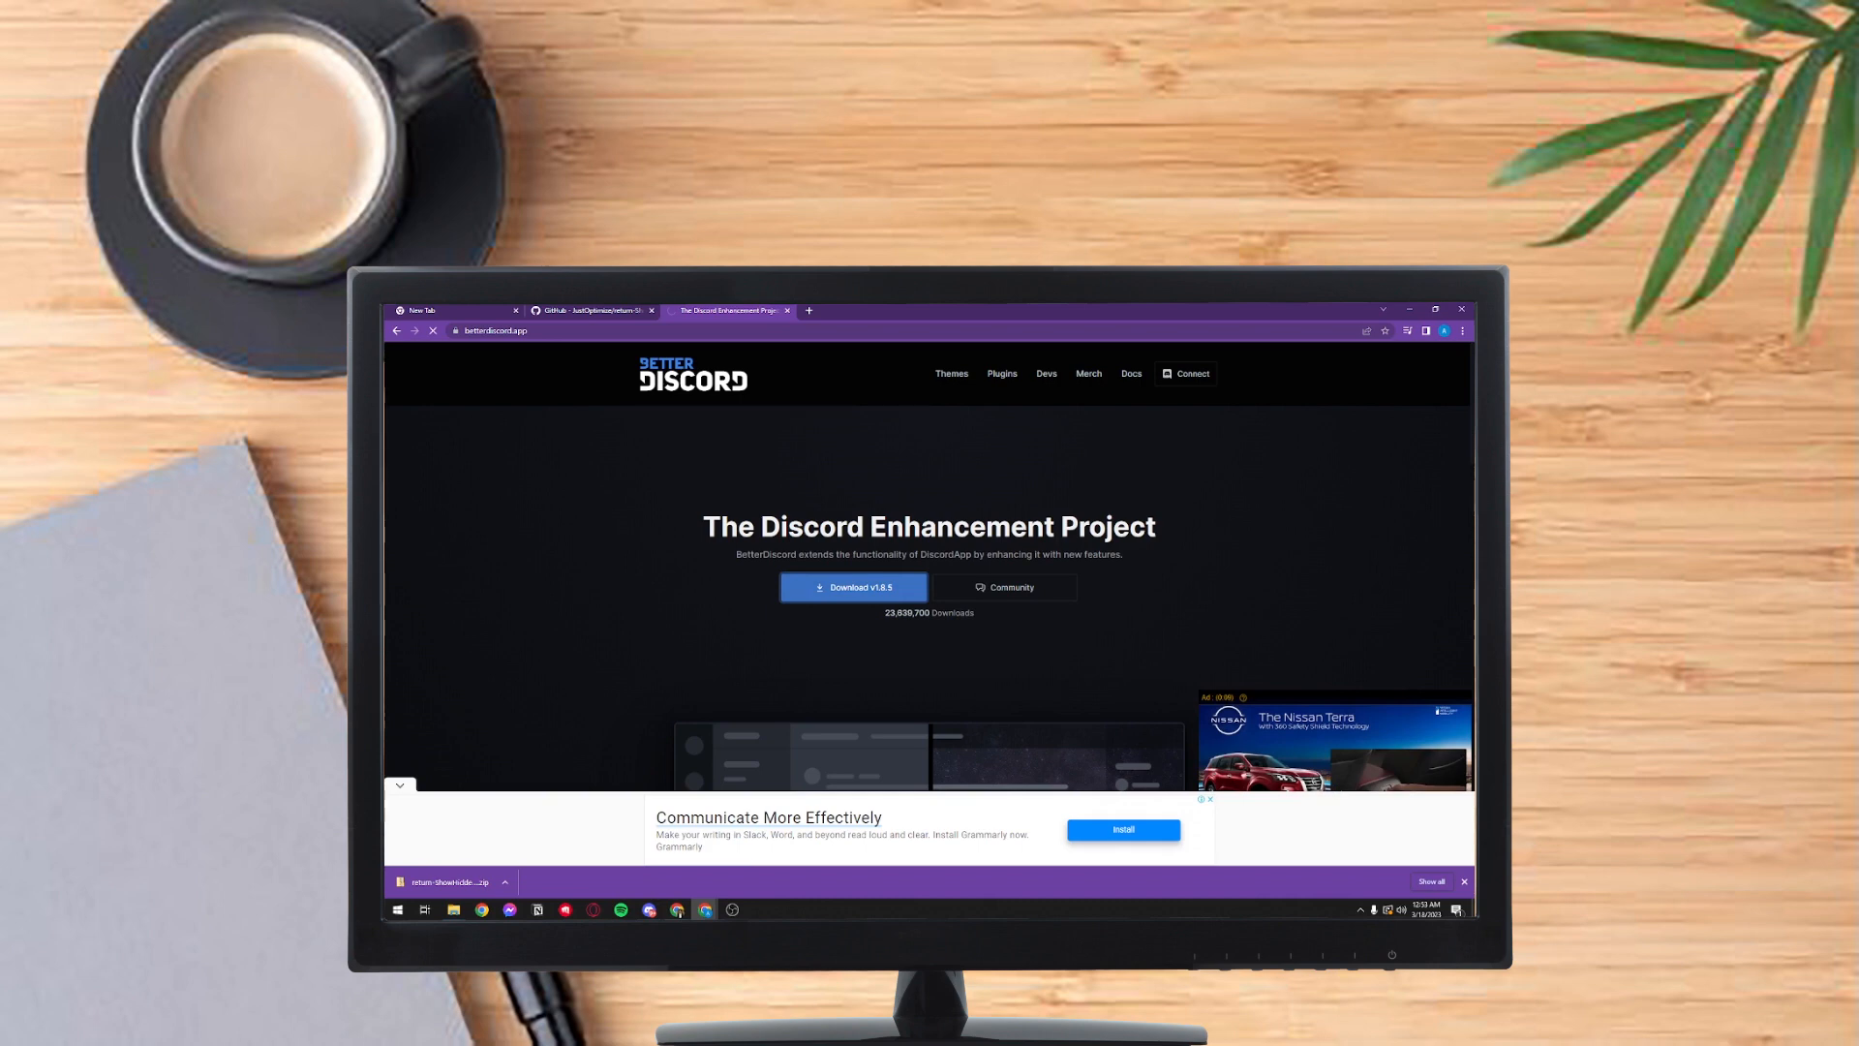
# - Download the BetterDiscord Windows installer from betterdiscord.app and launch it
pyautogui.click(852, 586)
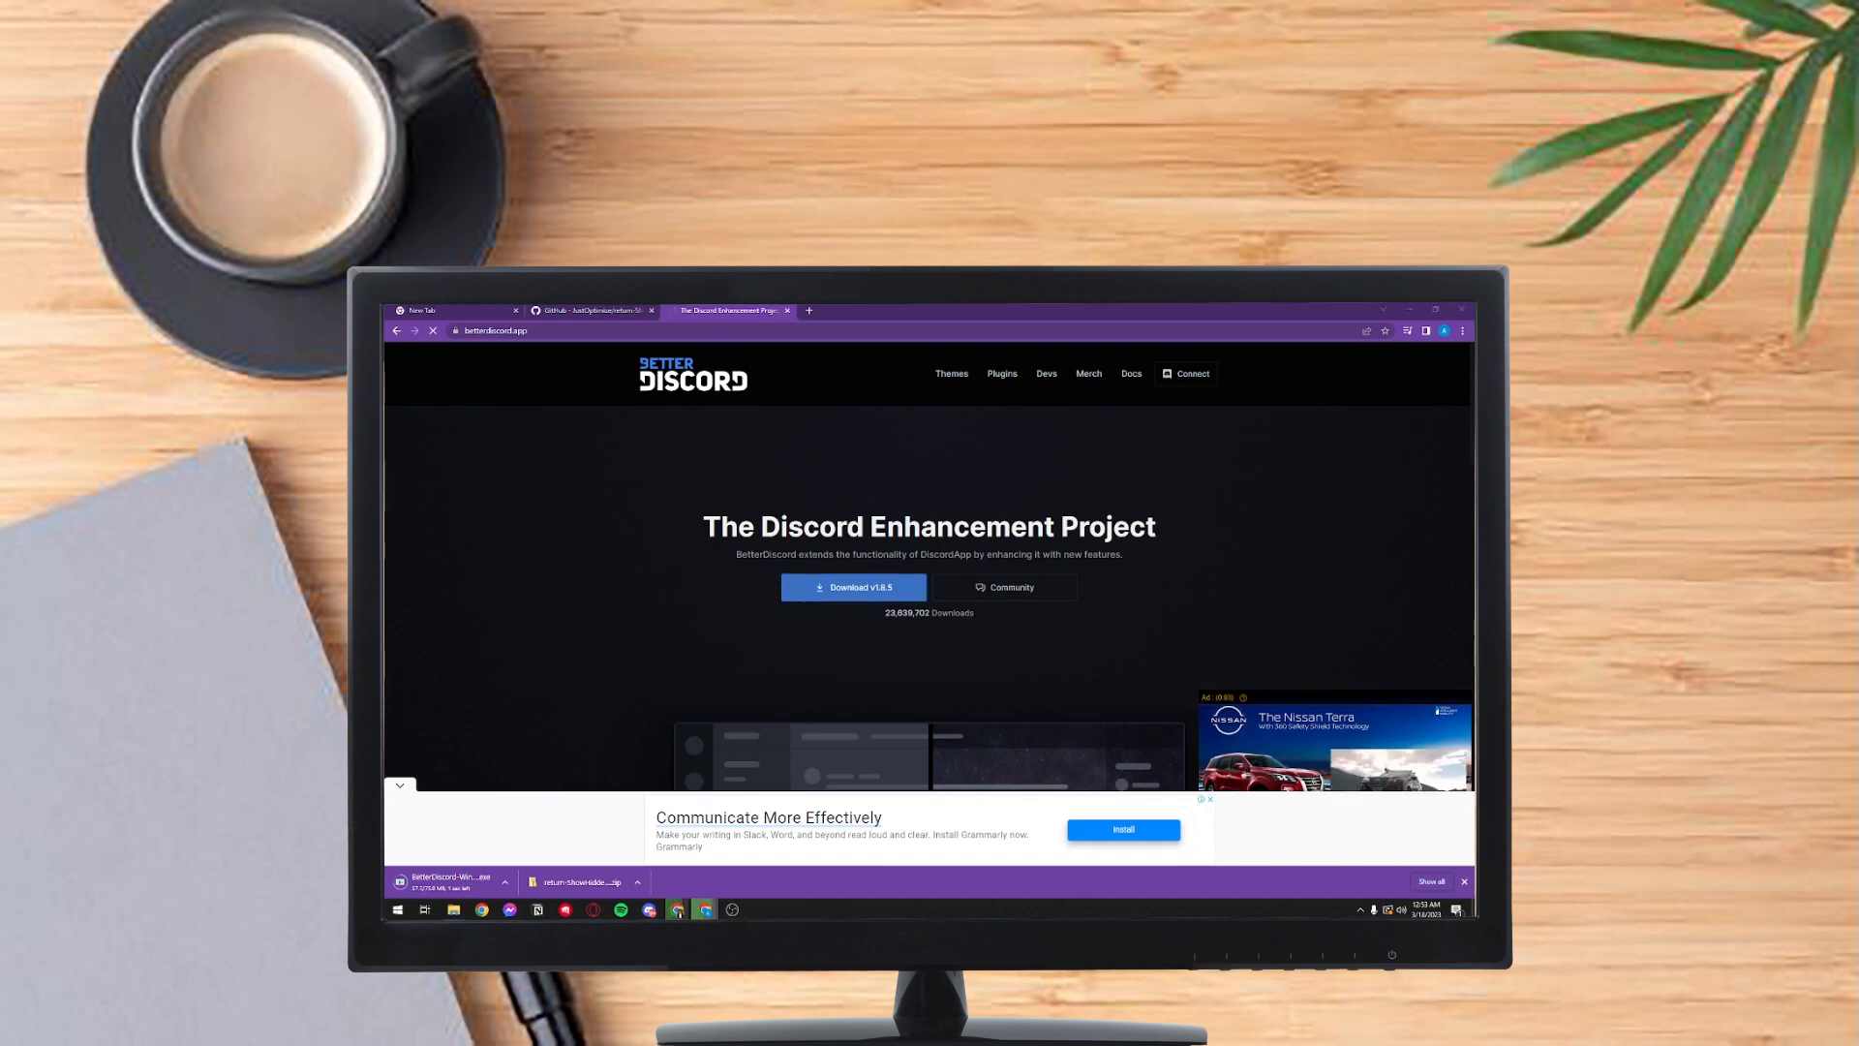
pyautogui.click(503, 881)
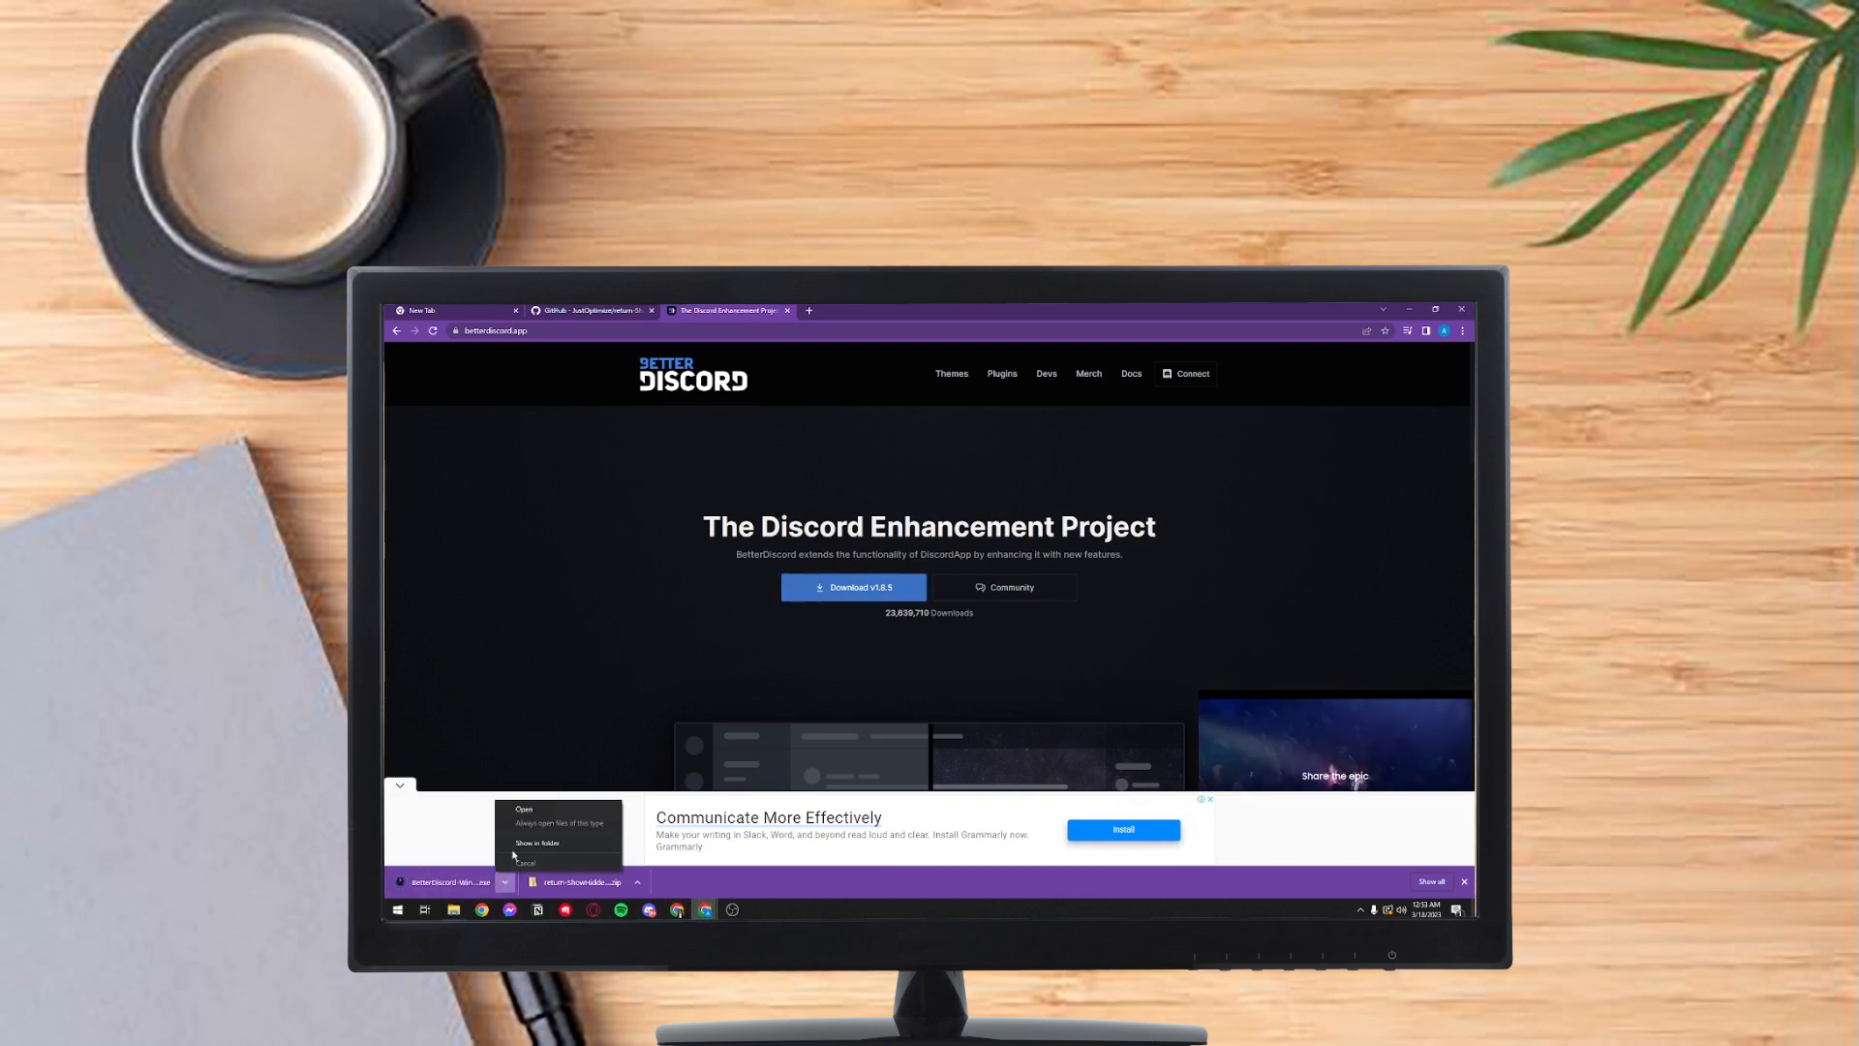
pyautogui.click(523, 808)
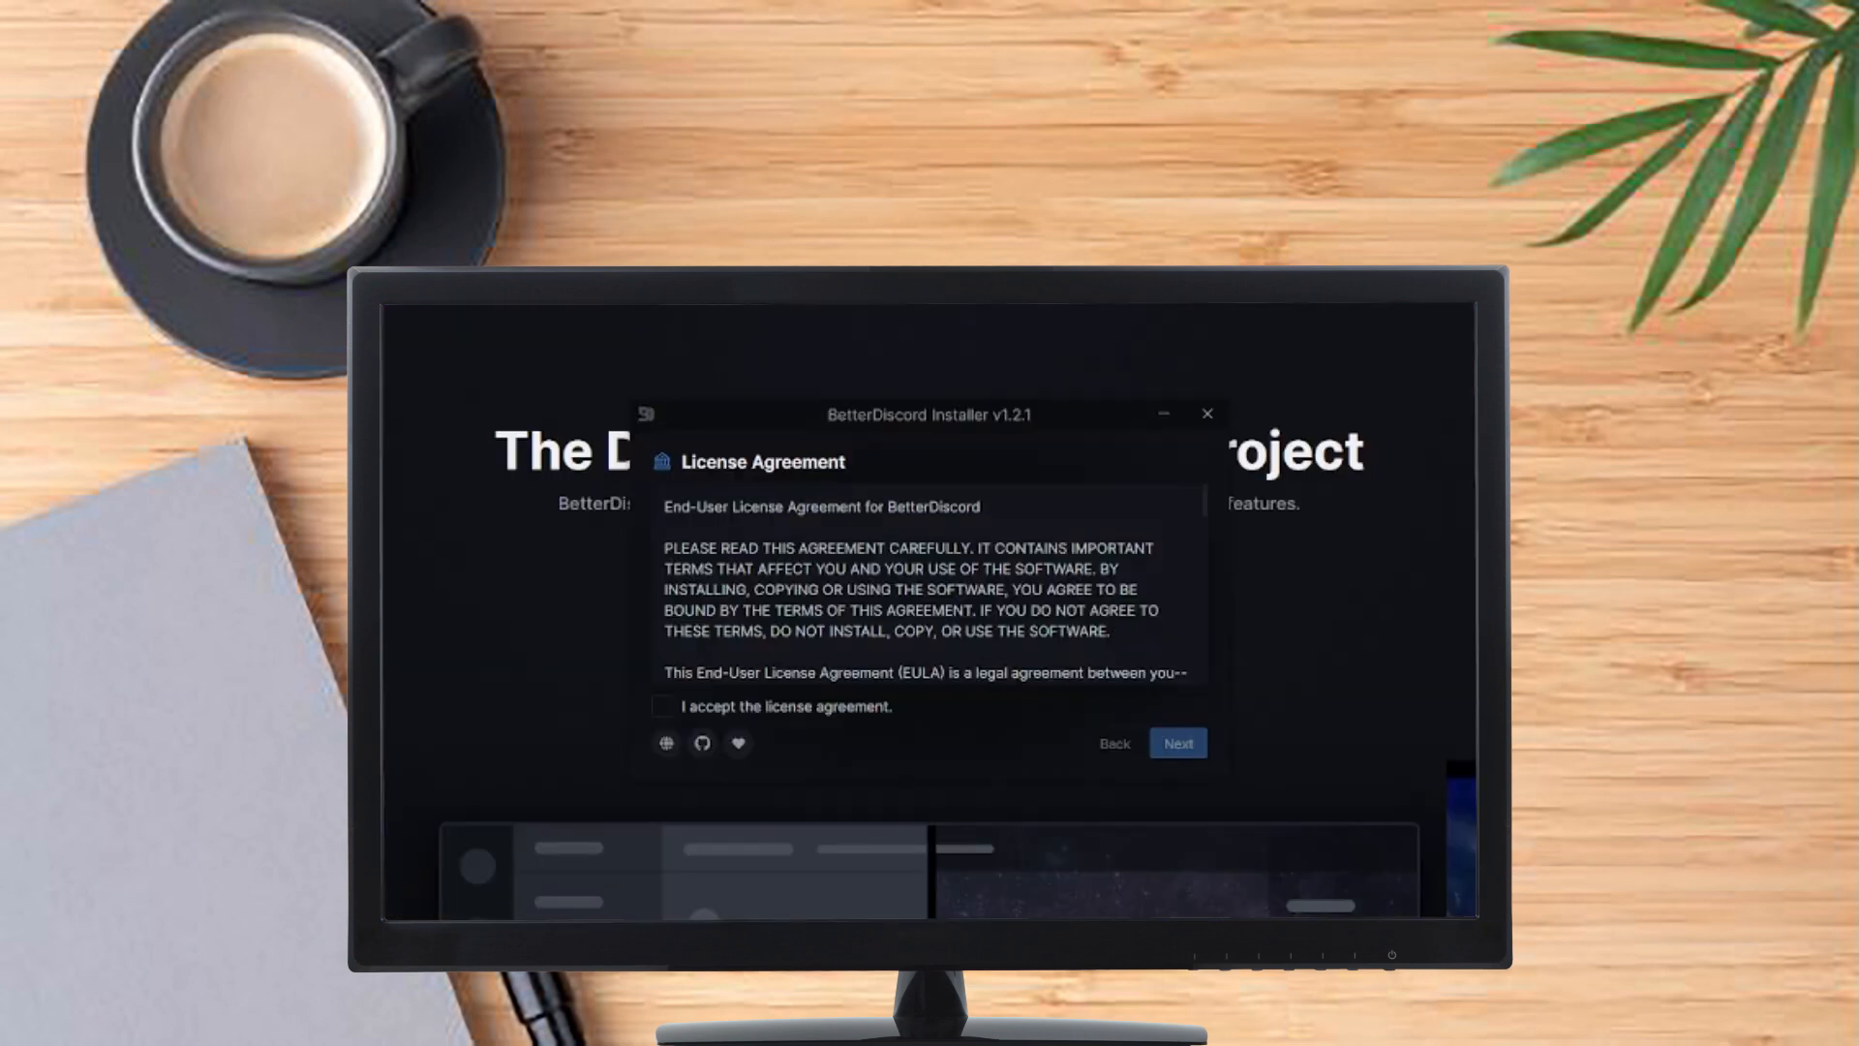
# - Accept the license and install BetterDiscord into the detected Discord installation
pyautogui.click(664, 707)
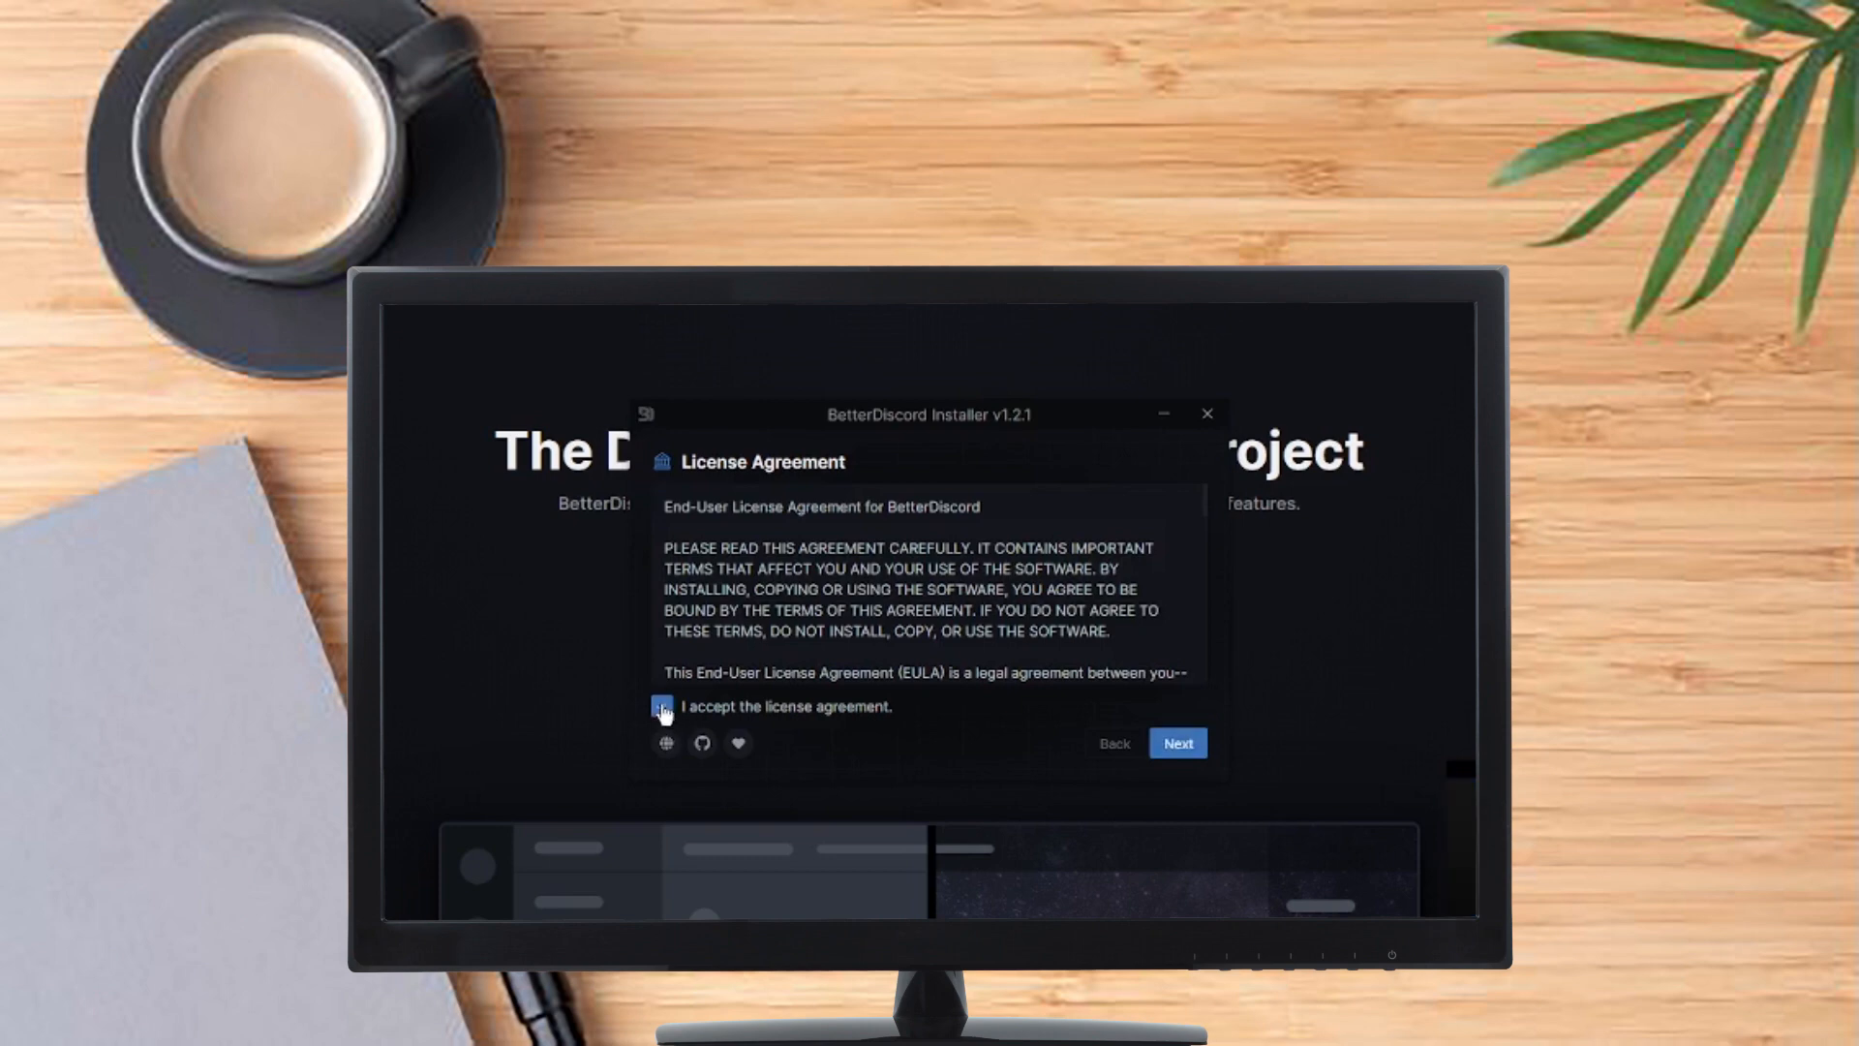
pyautogui.click(1174, 743)
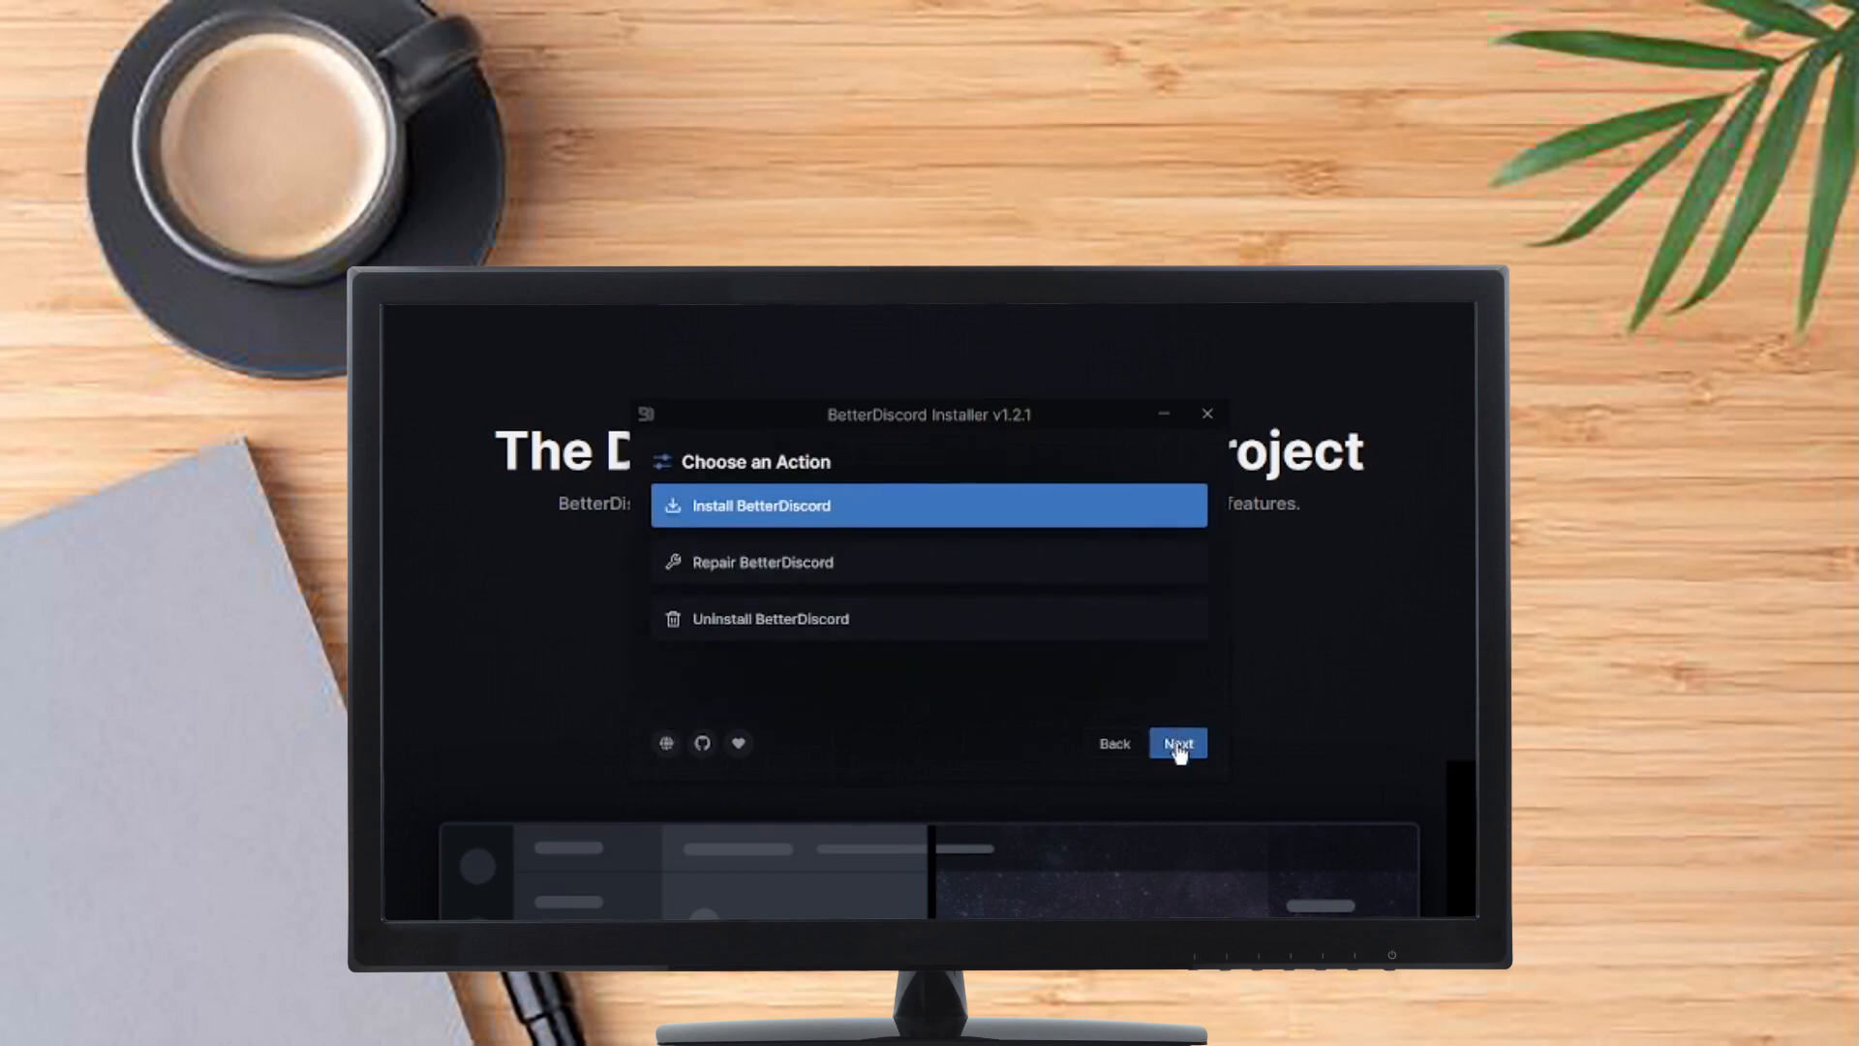
pyautogui.click(1175, 744)
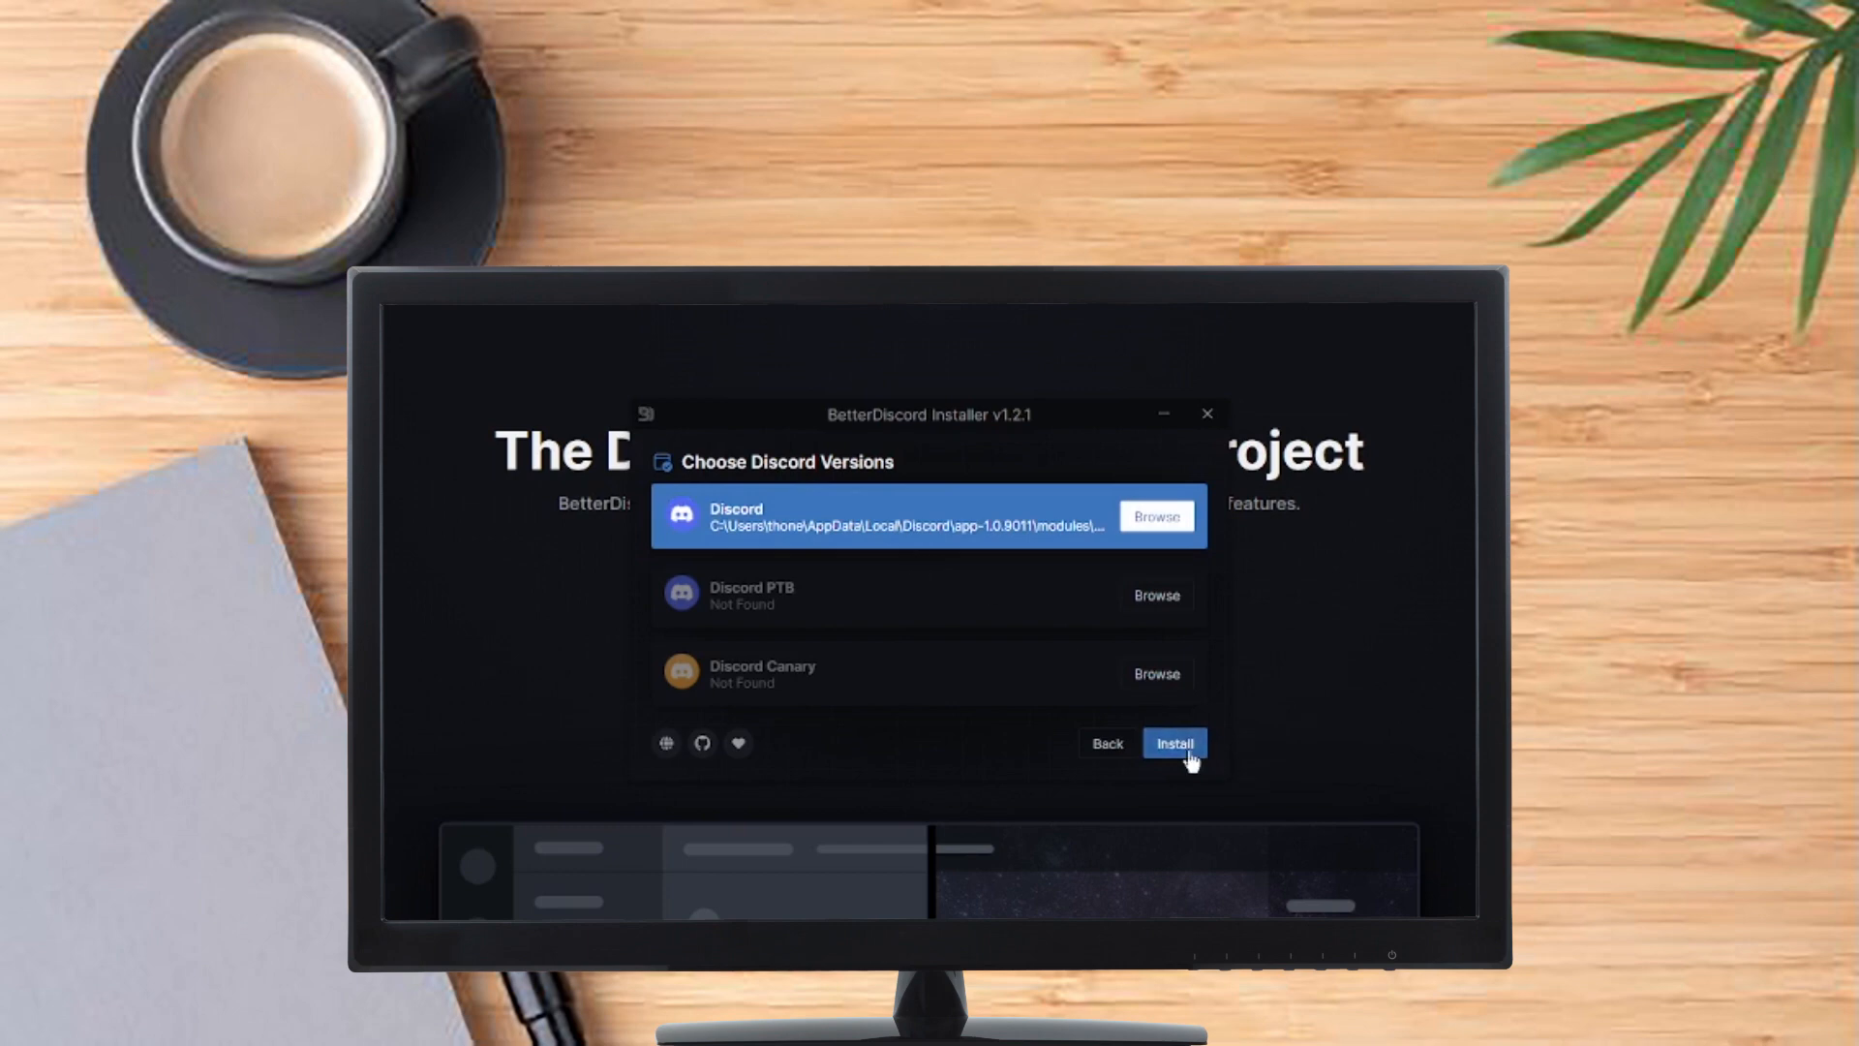
pyautogui.click(1173, 743)
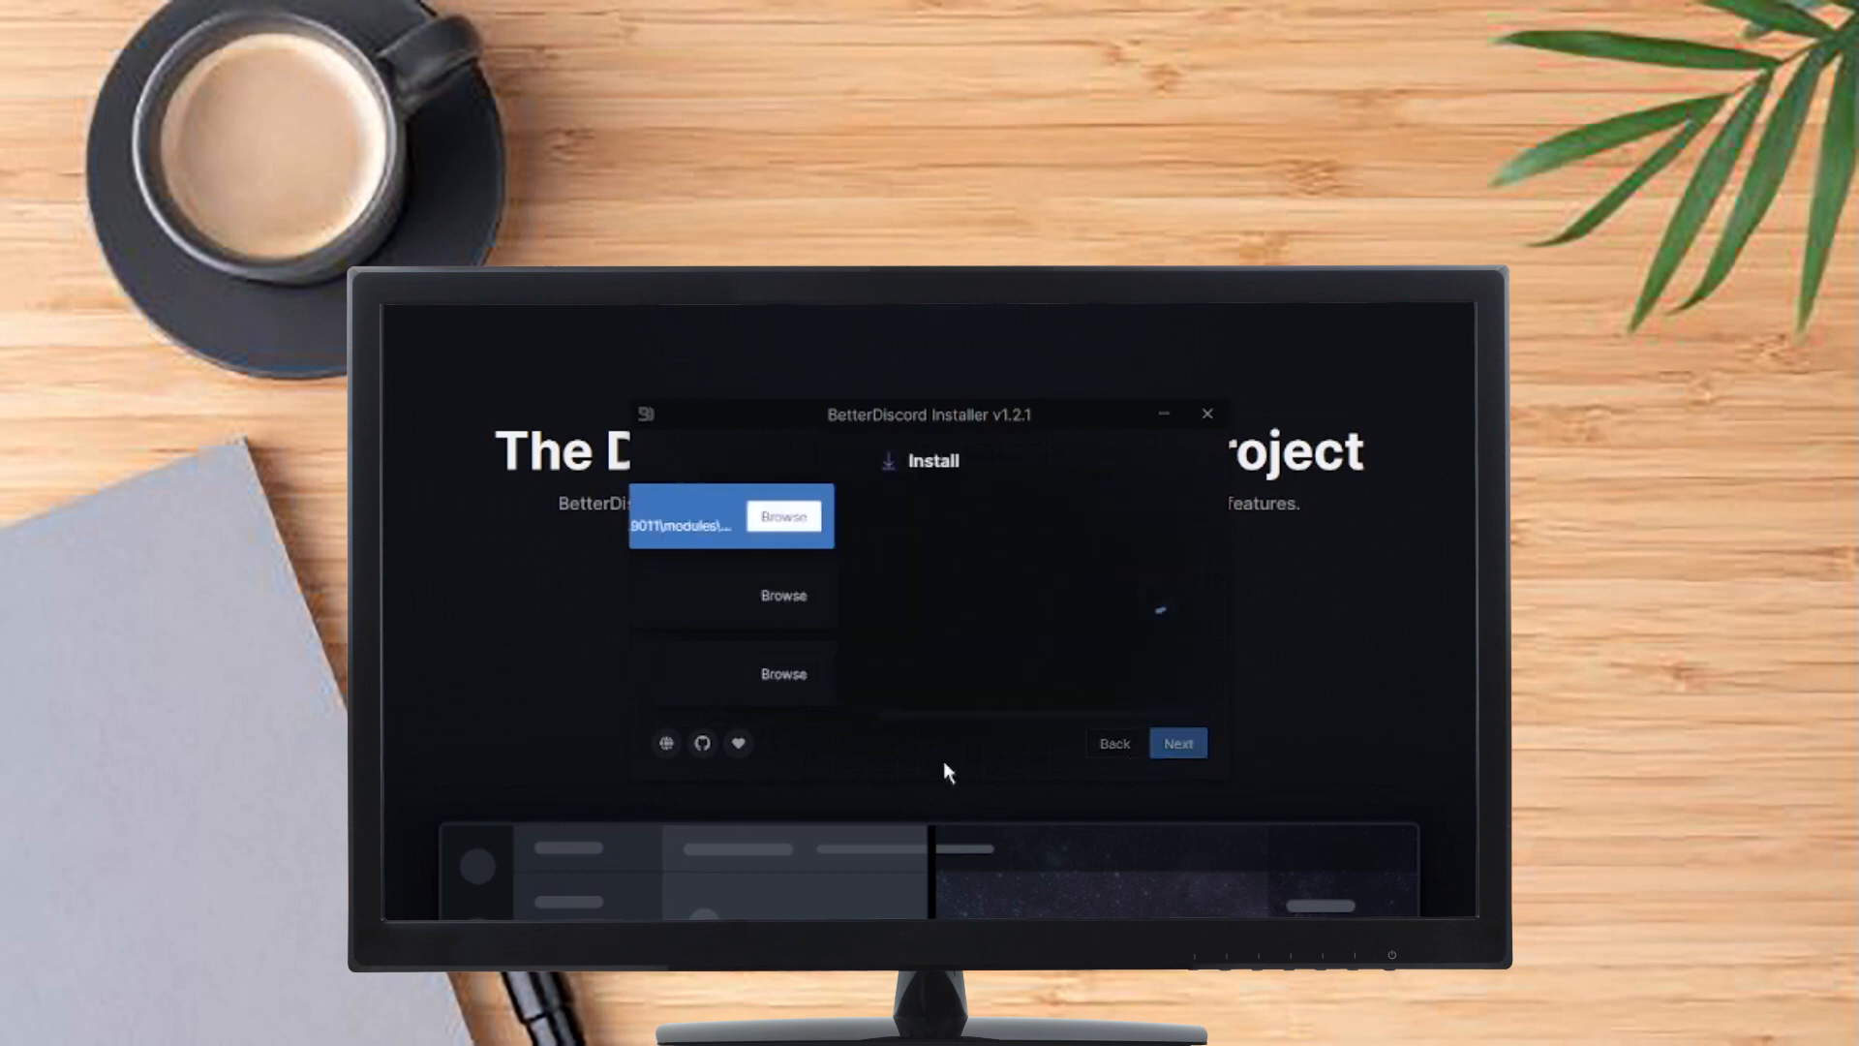
pyautogui.click(1176, 743)
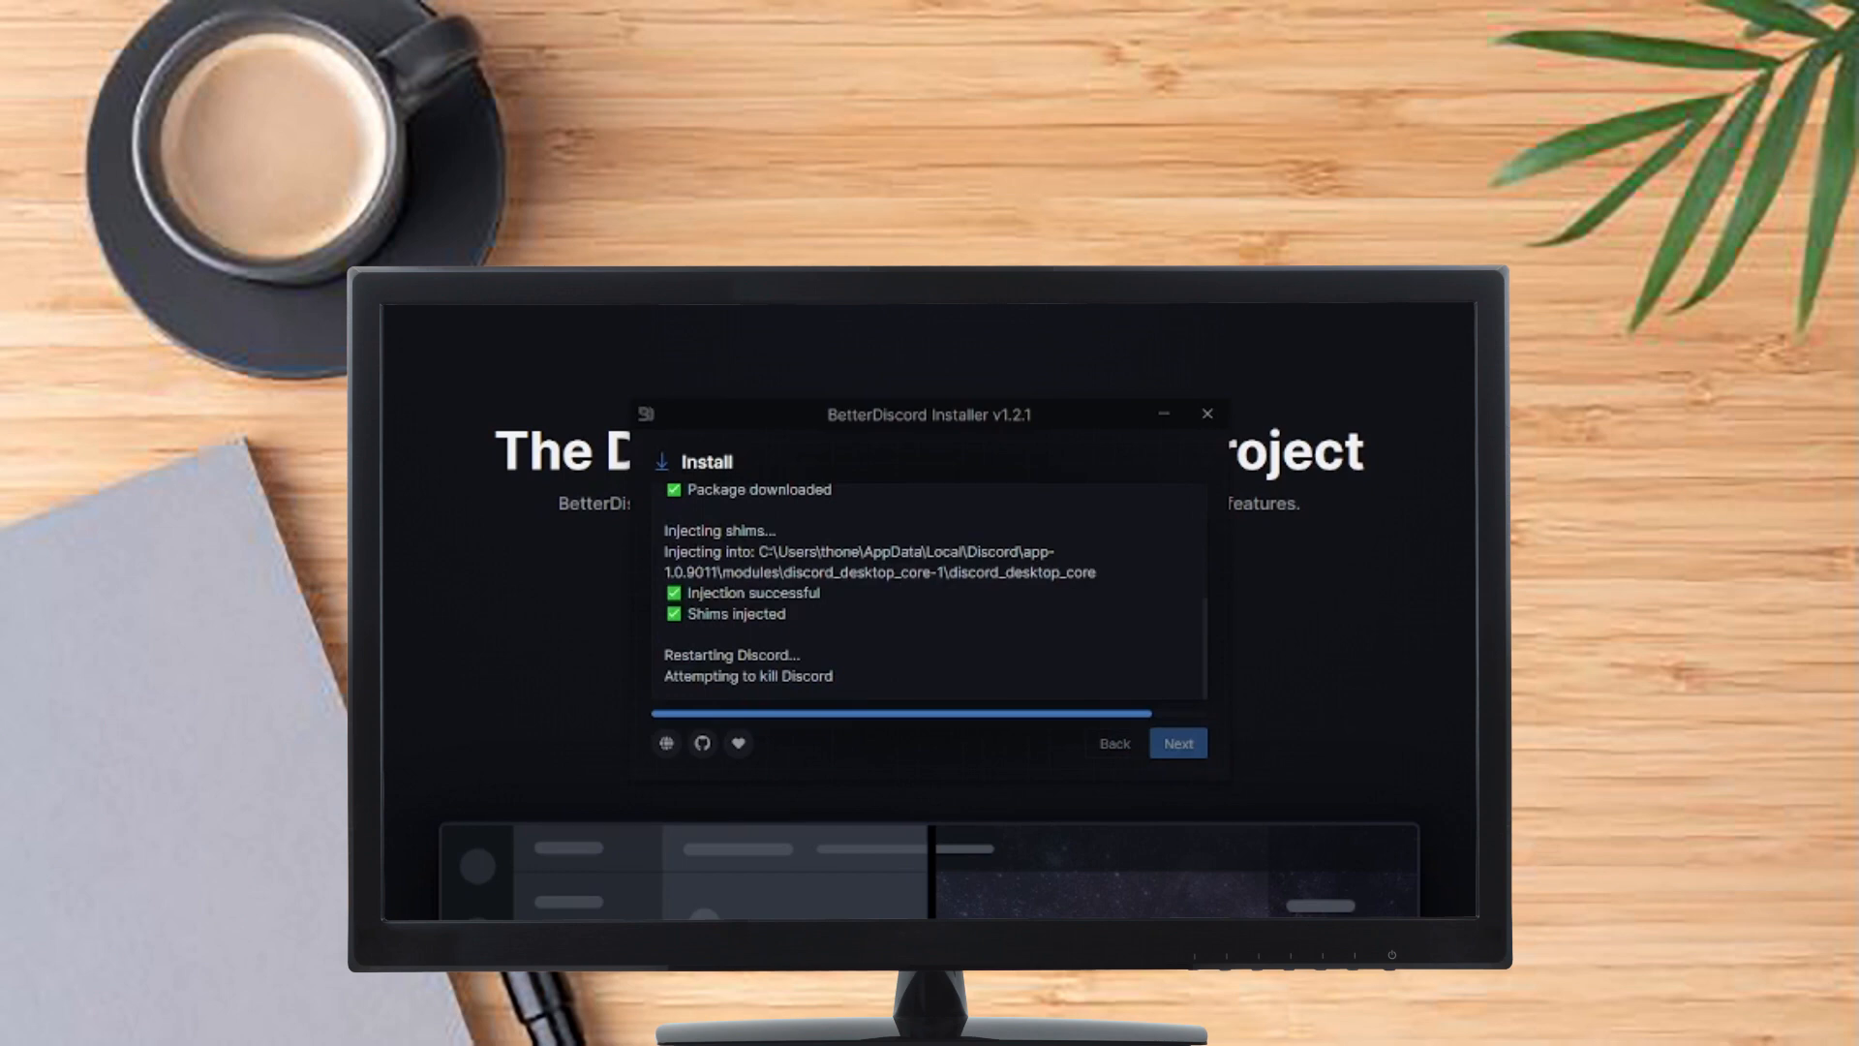
pyautogui.moveTo(912, 609)
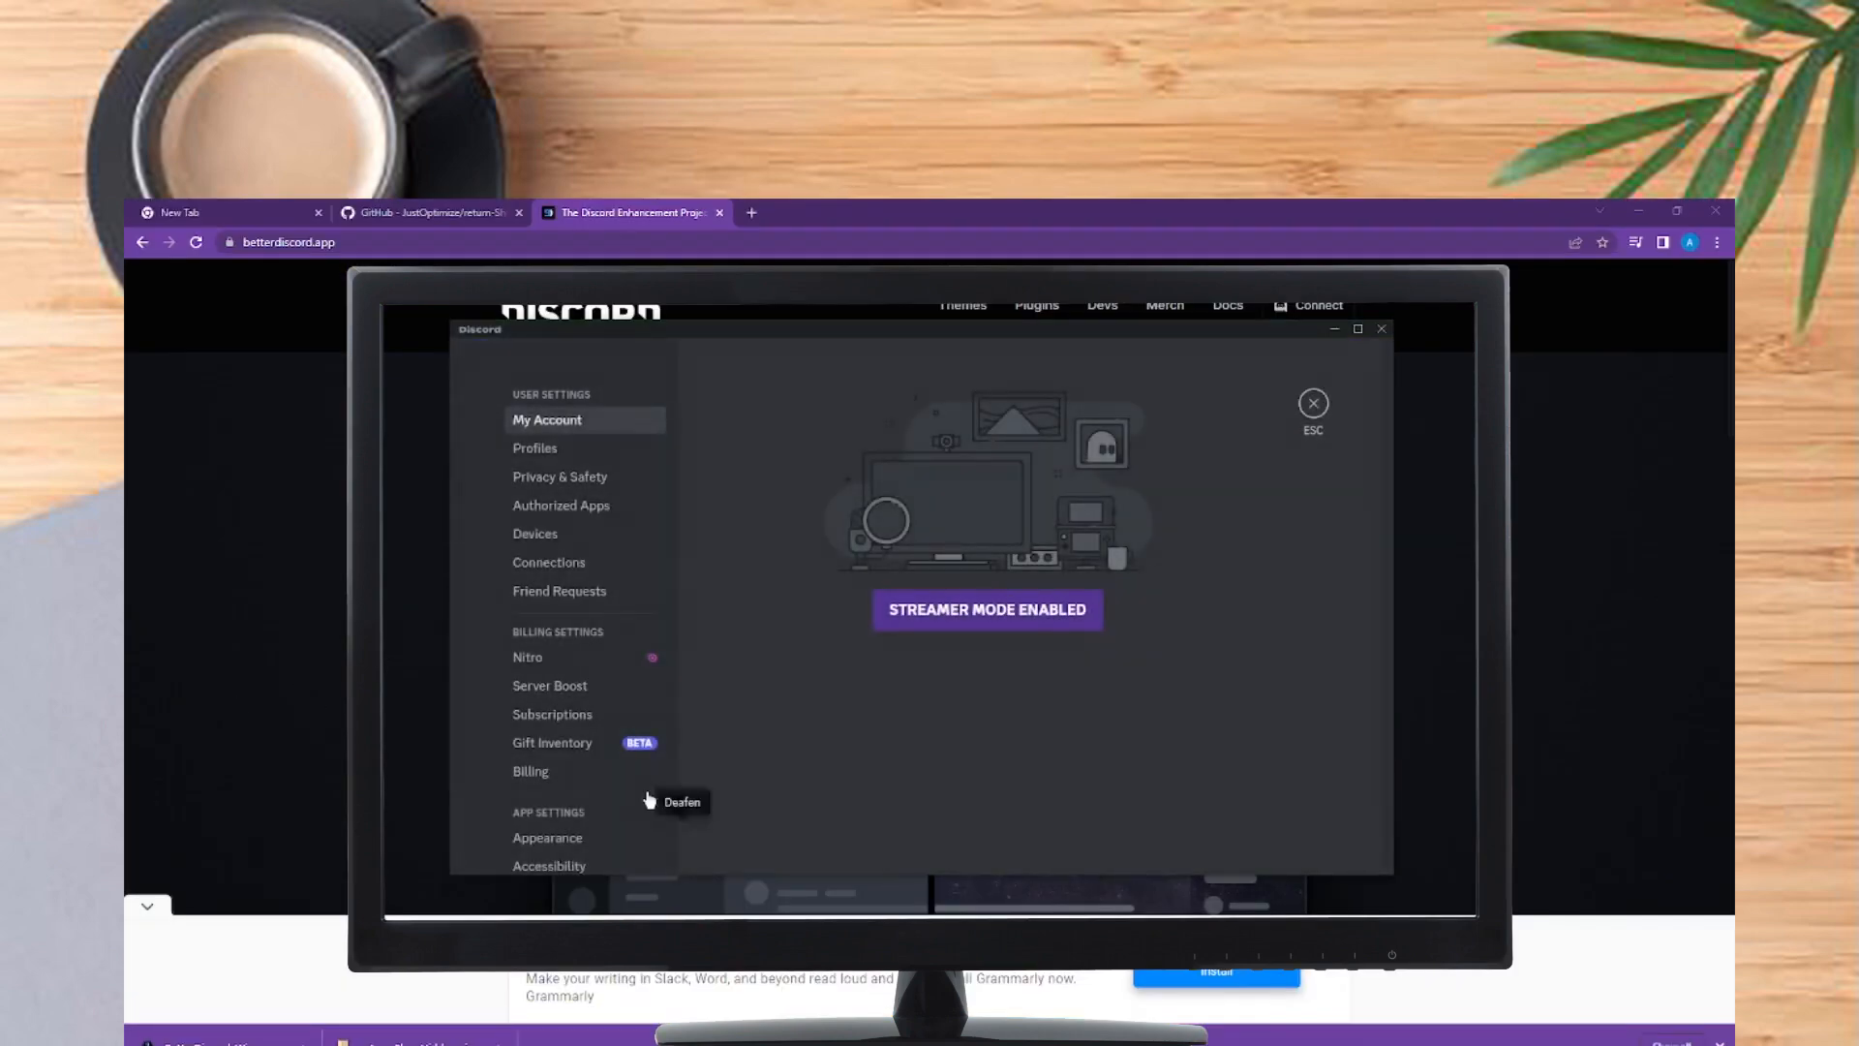
pyautogui.moveTo(548, 643)
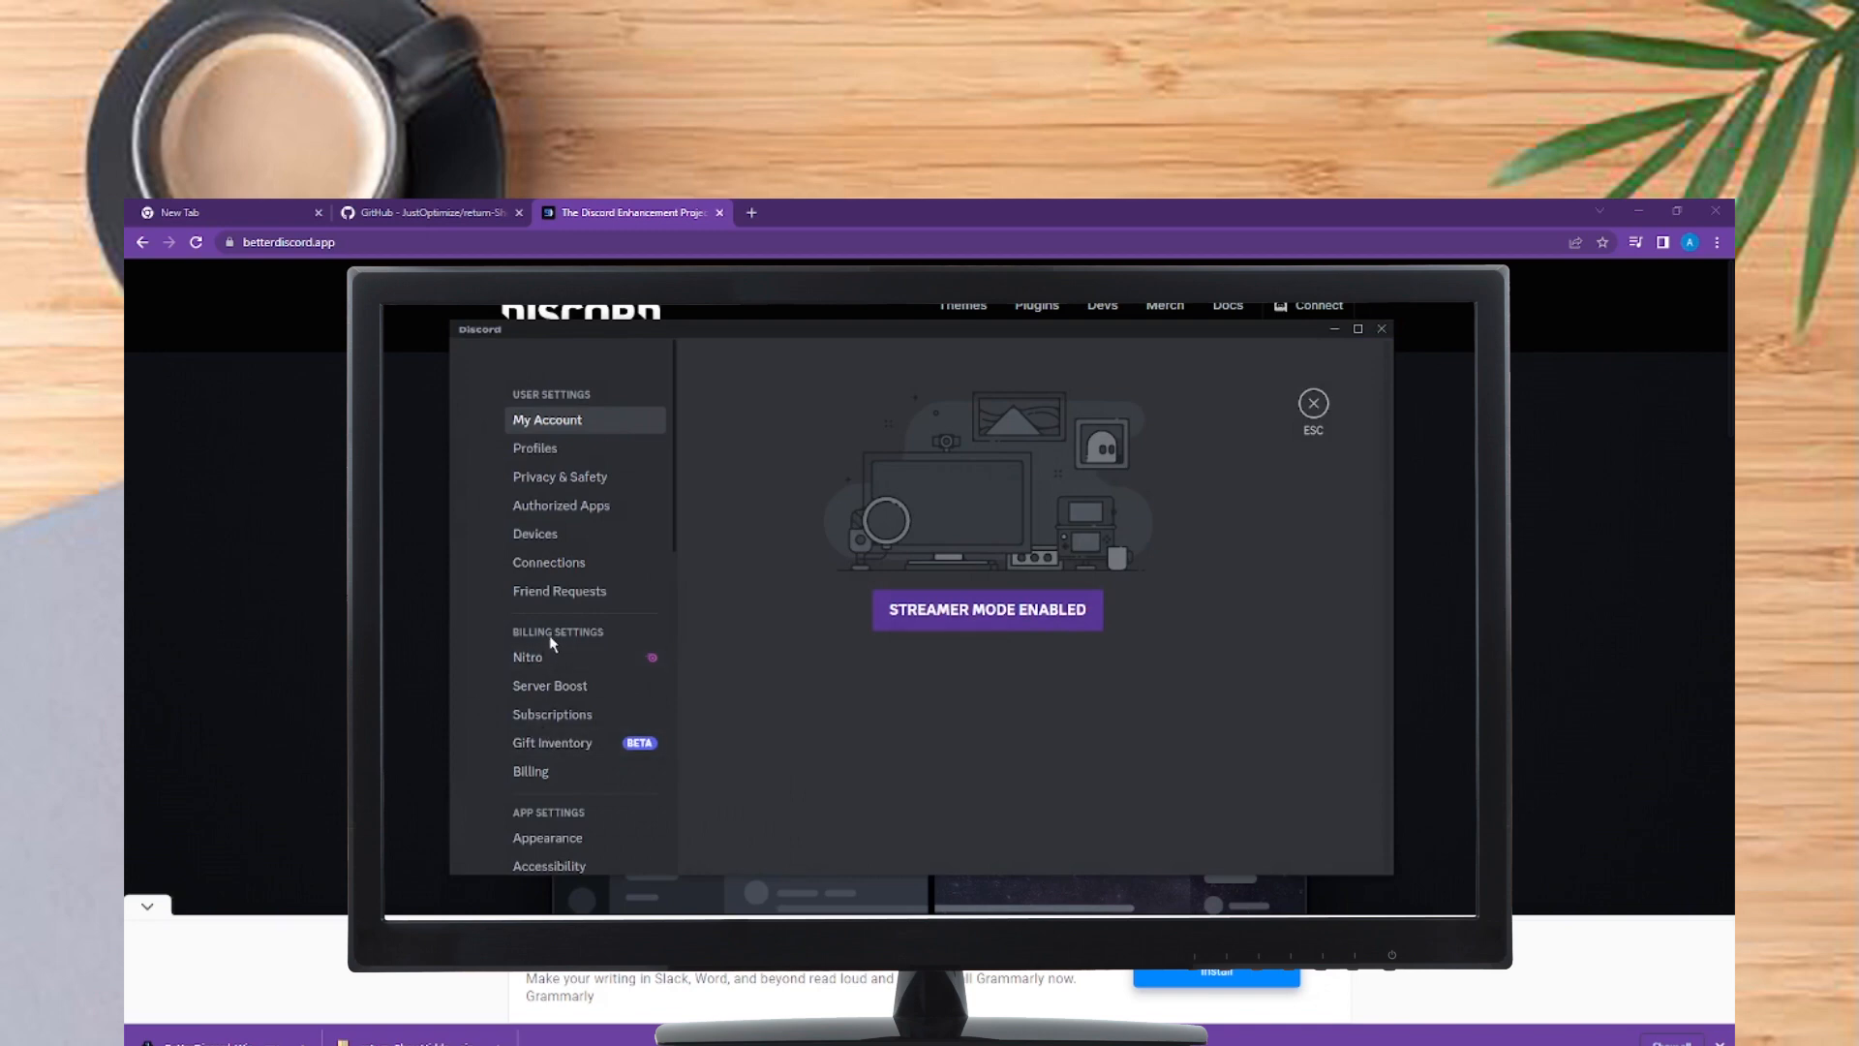
# - Scroll down the Discord settings sidebar toward the BetterDiscord Plugins section
pyautogui.scroll(-3)
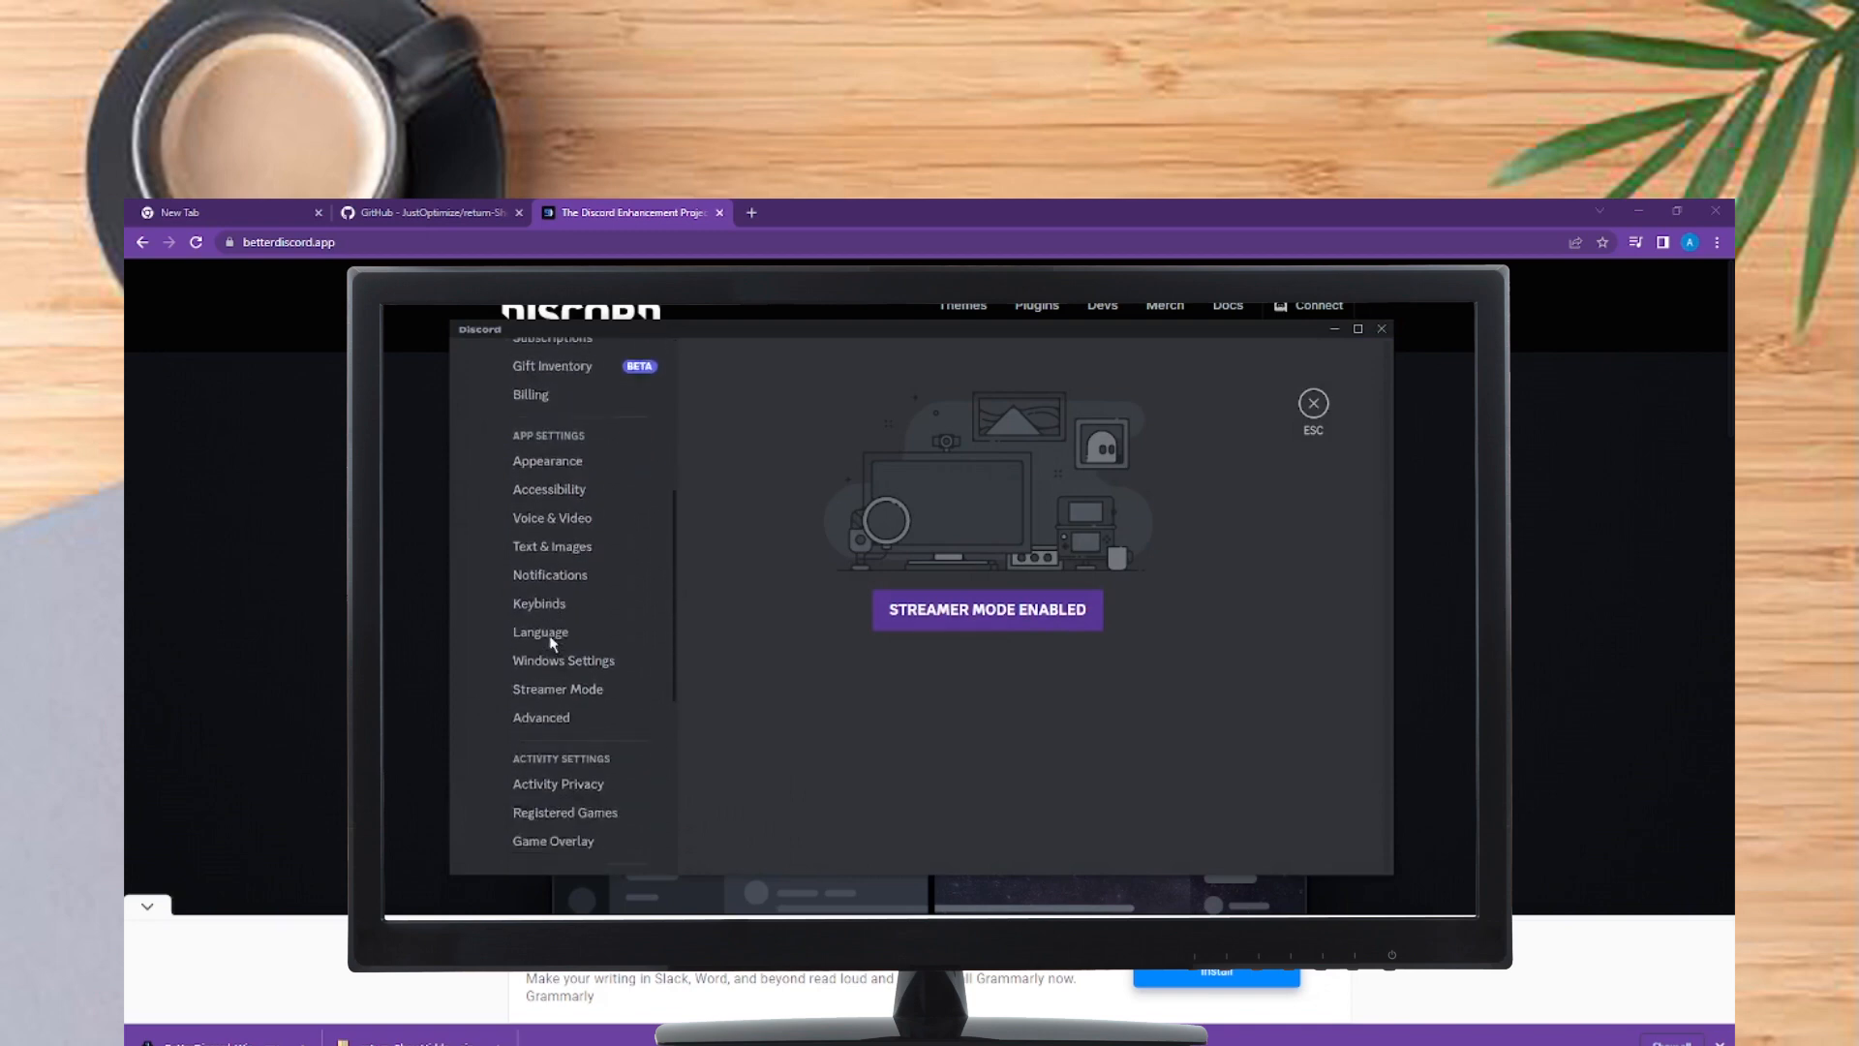
pyautogui.scroll(-3)
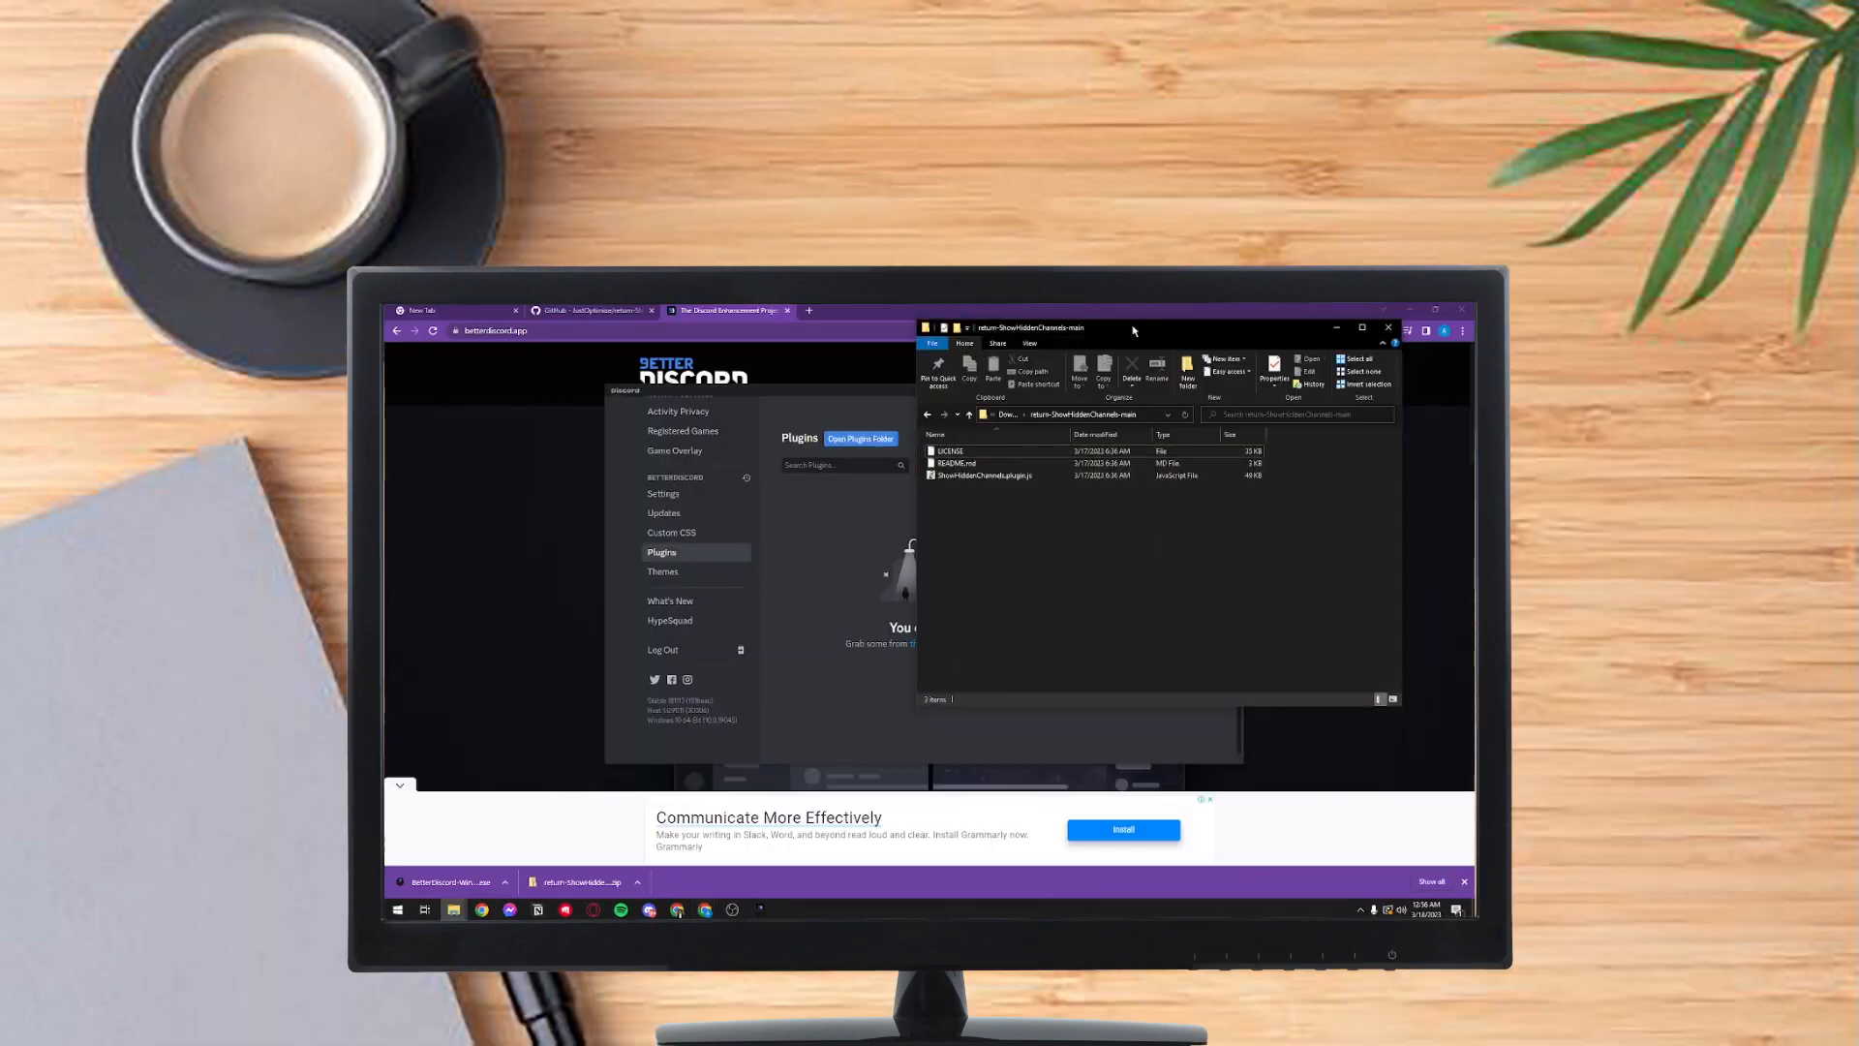
# - Copy ShowHiddenChannels.plugin.js from the extracted folder into BetterDiscord's plugins folder
pyautogui.moveTo(1132, 328); pyautogui.dragTo(1192, 328)
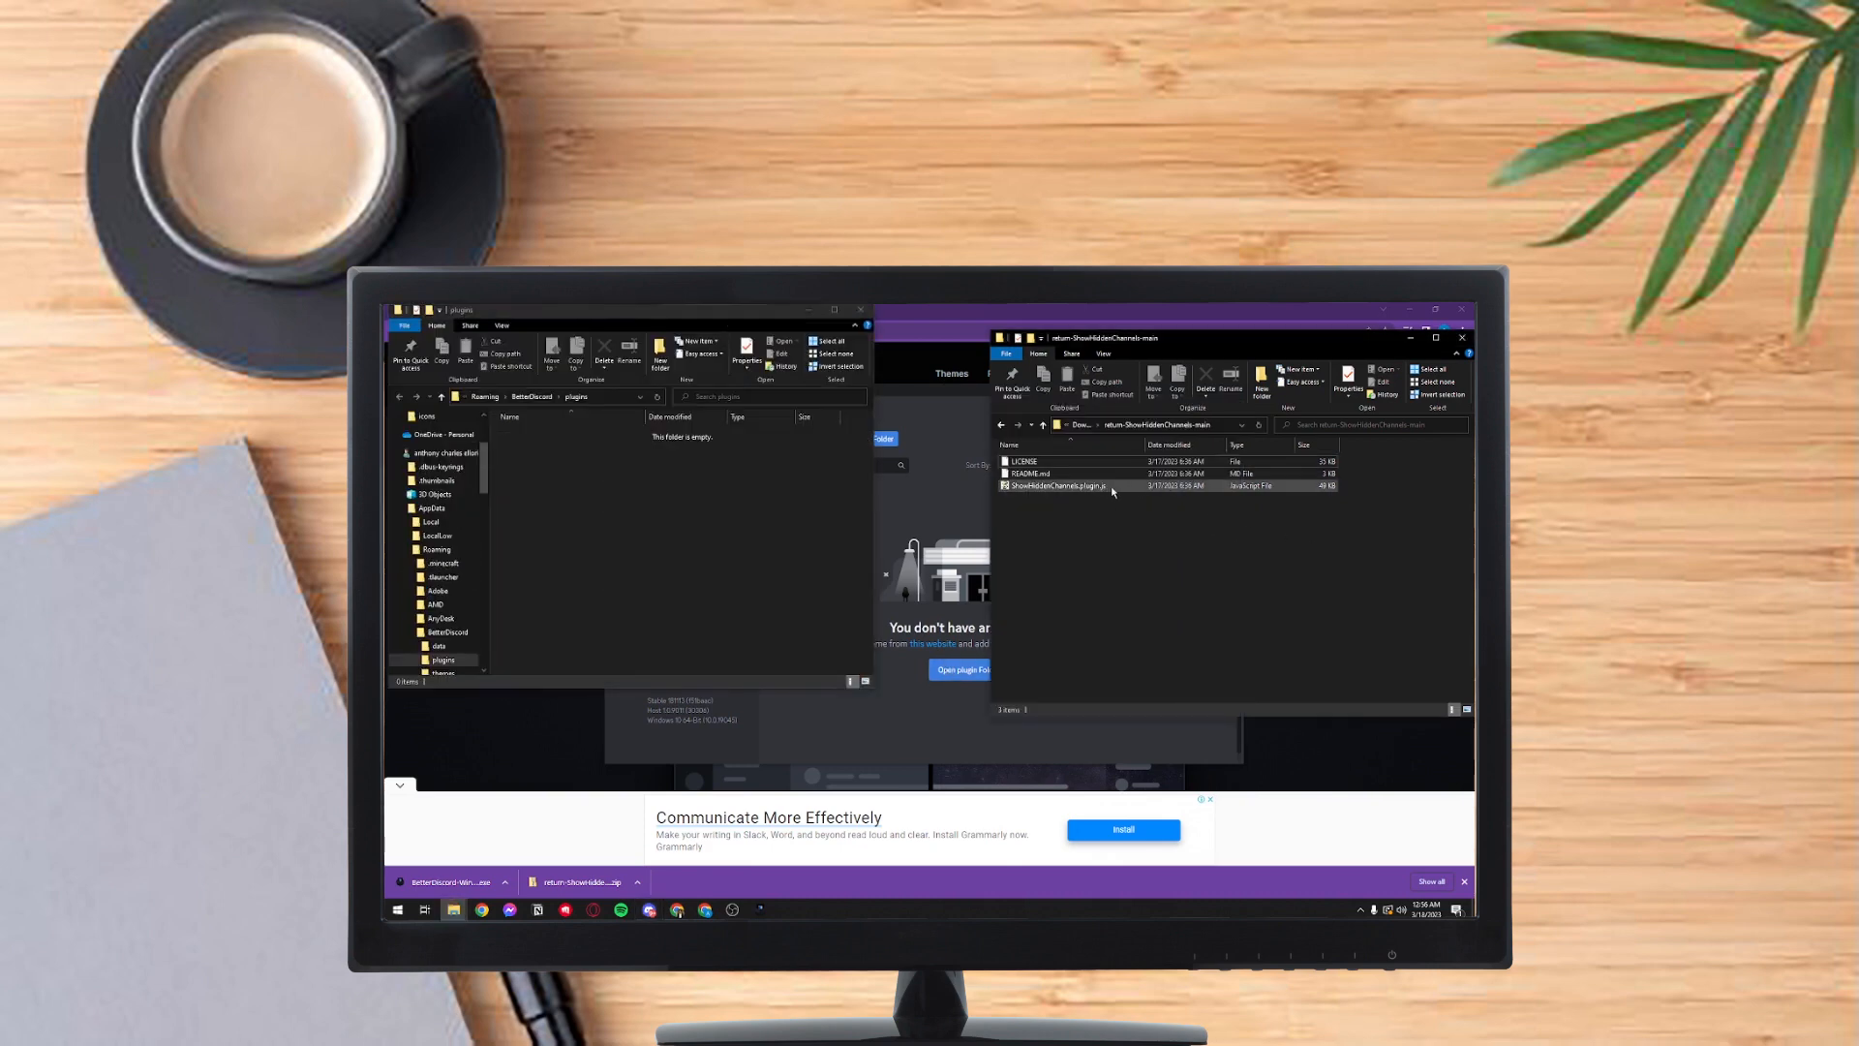
pyautogui.click(1056, 485)
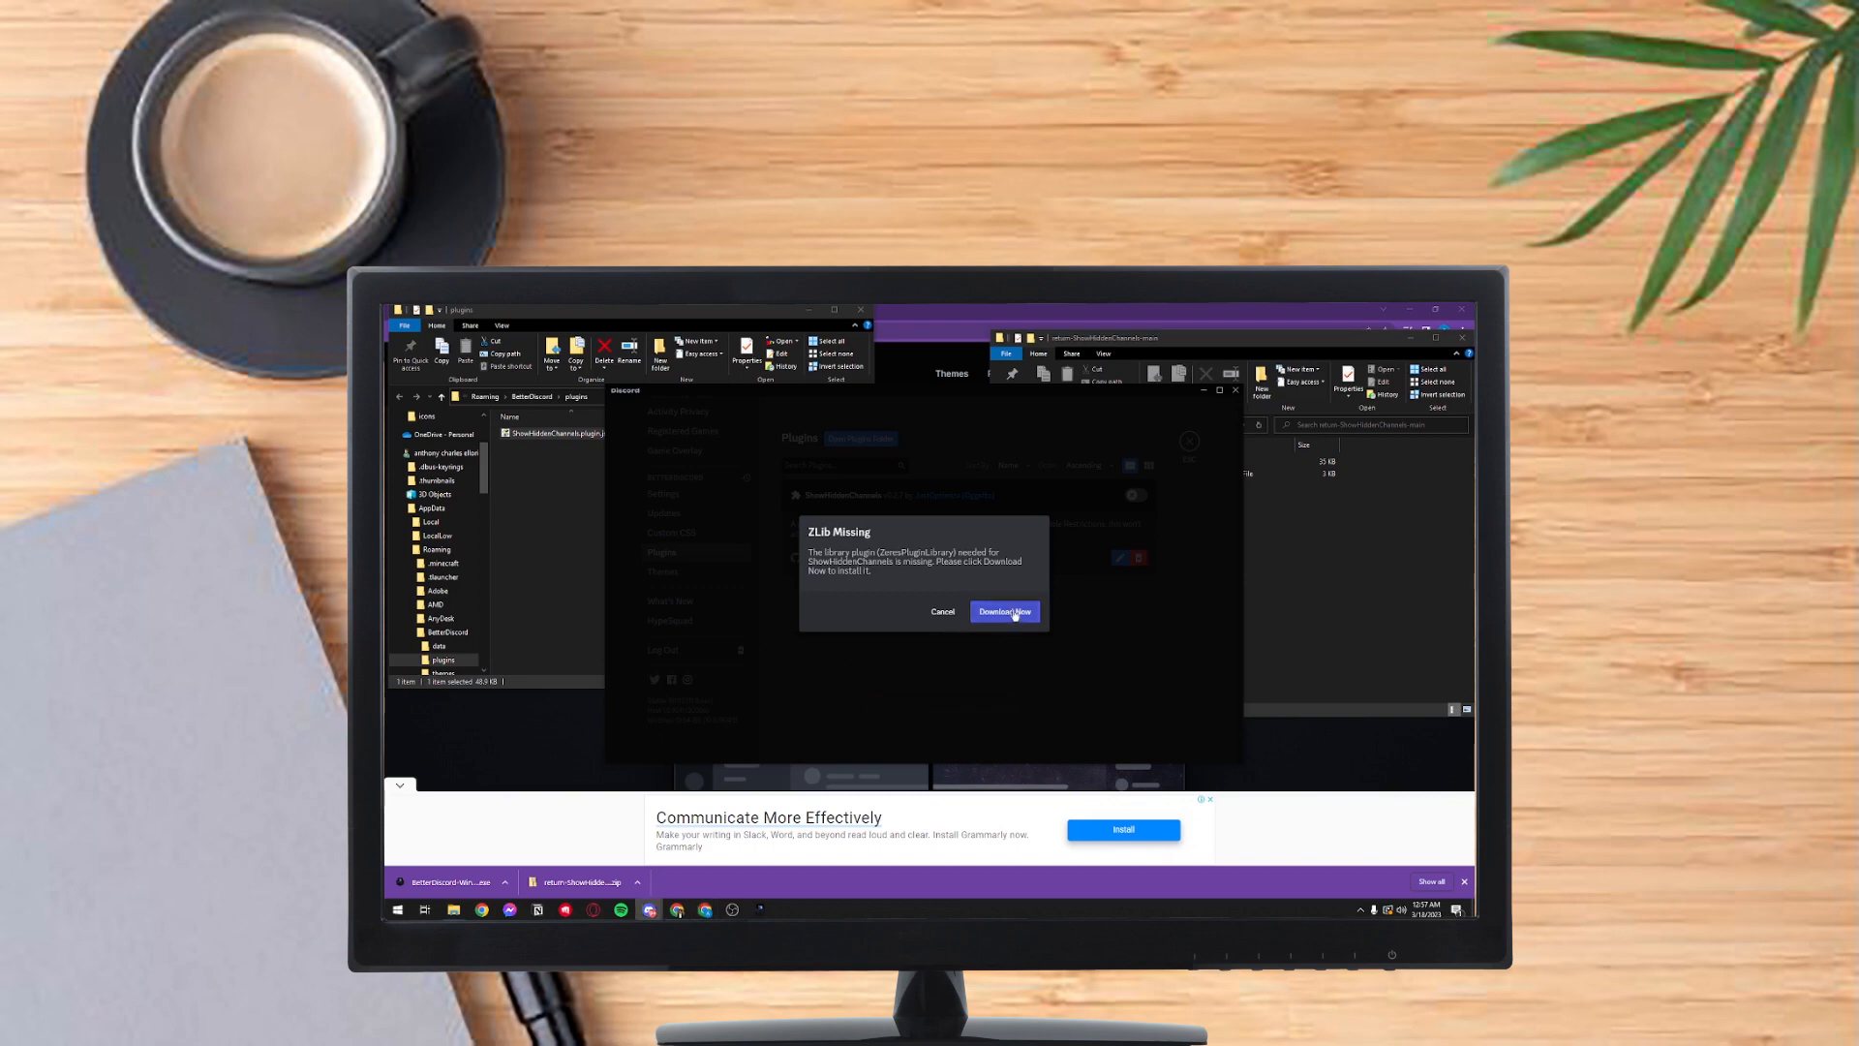
# - Download ZeresPluginLibrary, enable it and ShowHiddenChannels, and close settings
pyautogui.click(1004, 612)
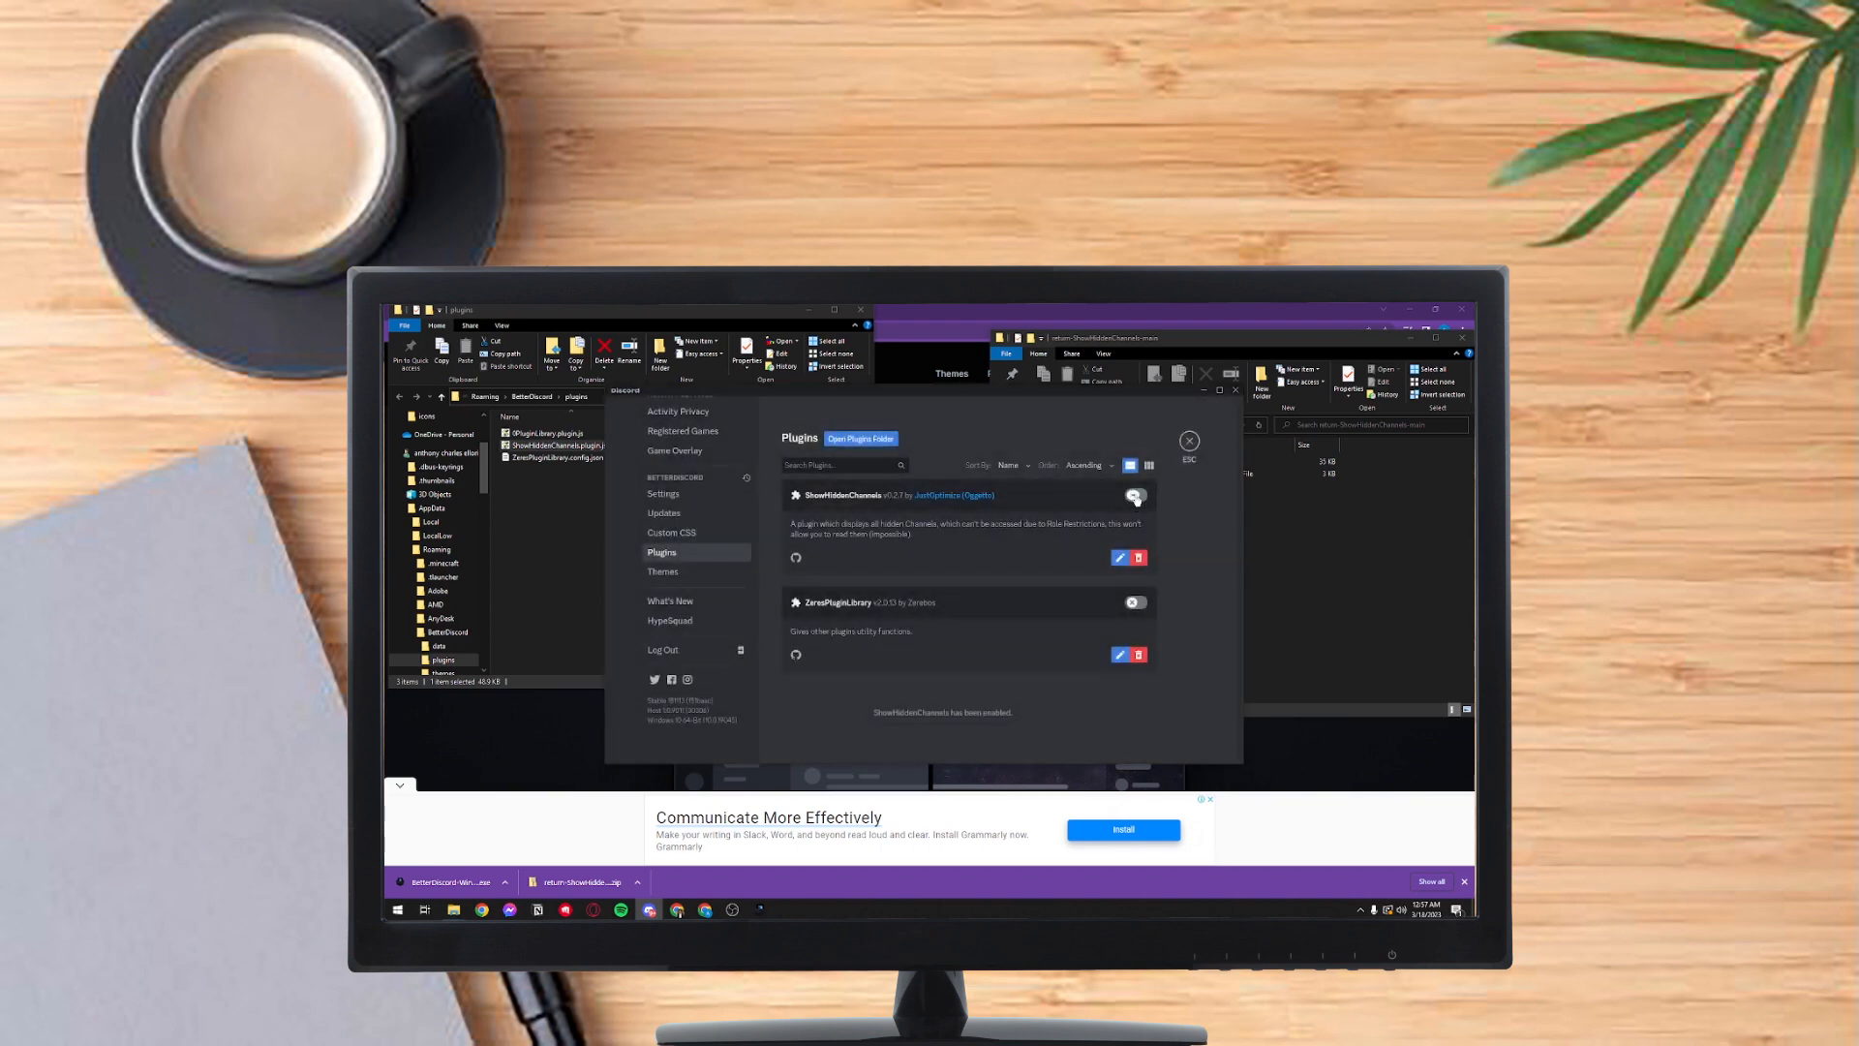
pyautogui.click(1135, 495)
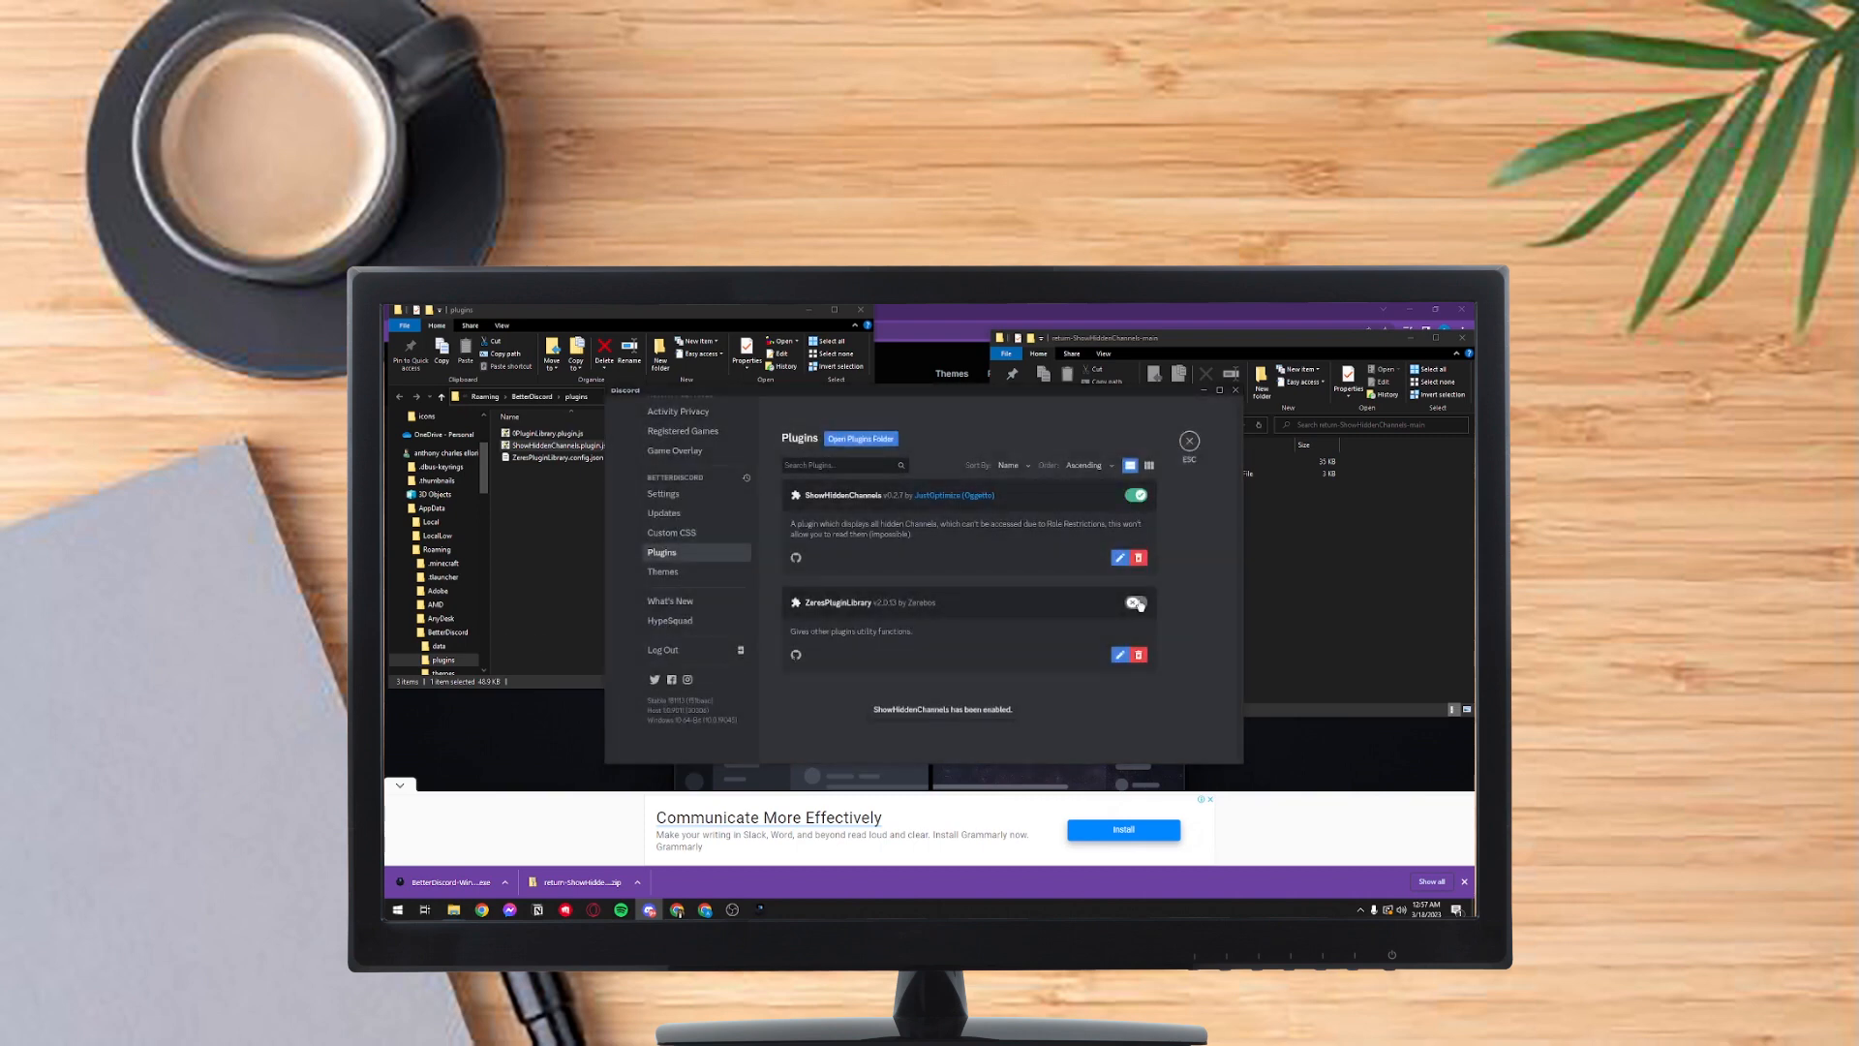
pyautogui.click(1135, 602)
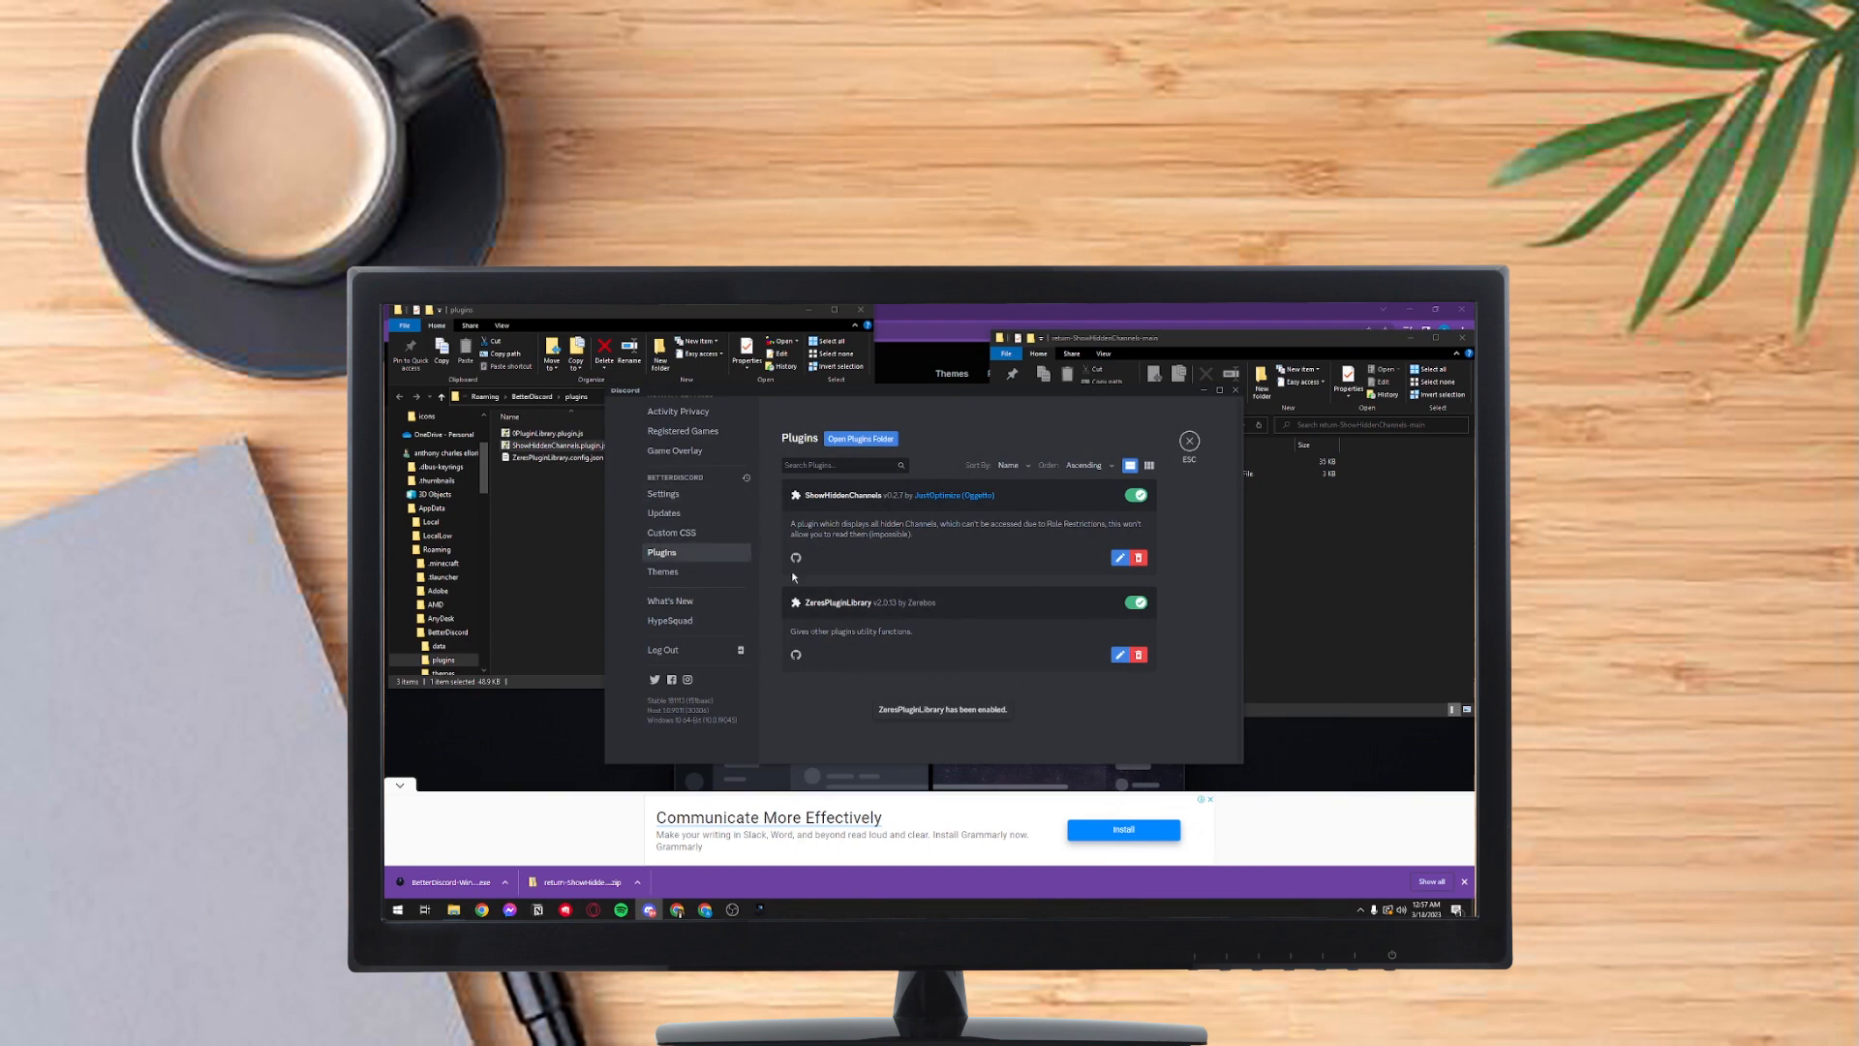
pyautogui.click(1188, 440)
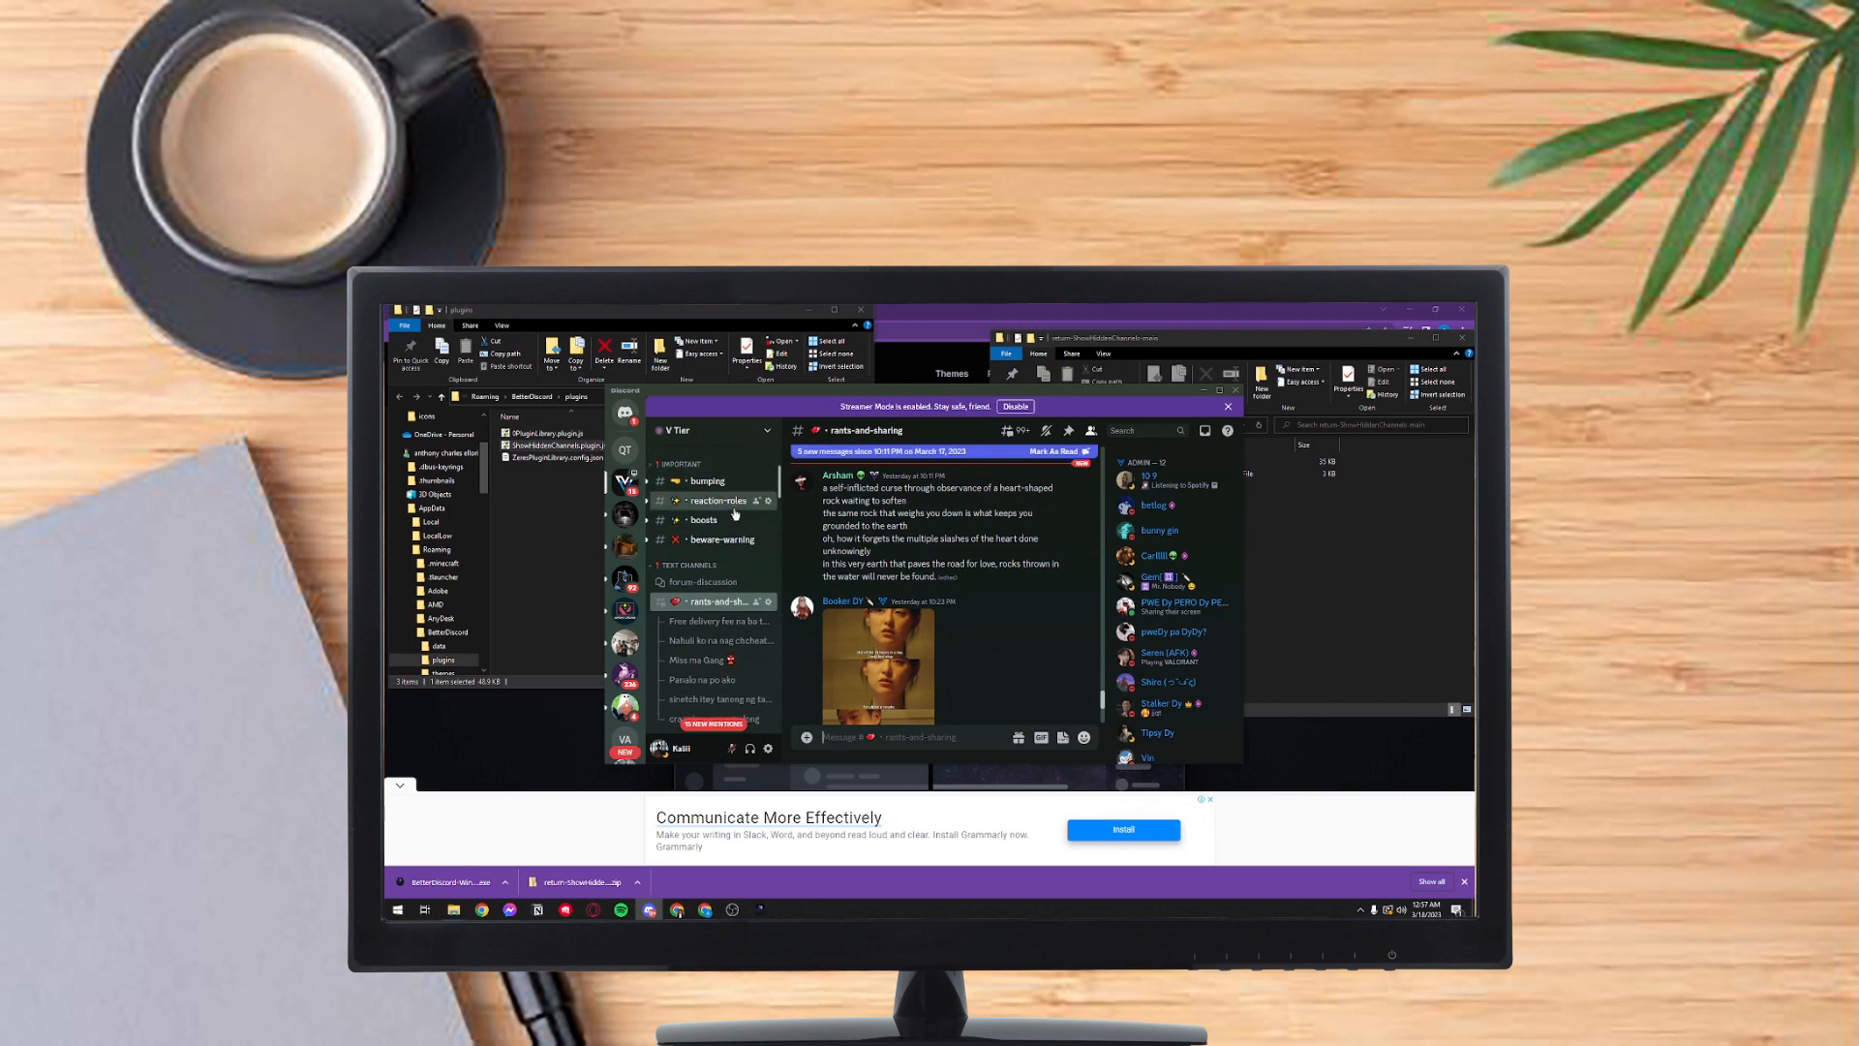
# - Open the general-chat channel in the V Tier server
pyautogui.click(714, 507)
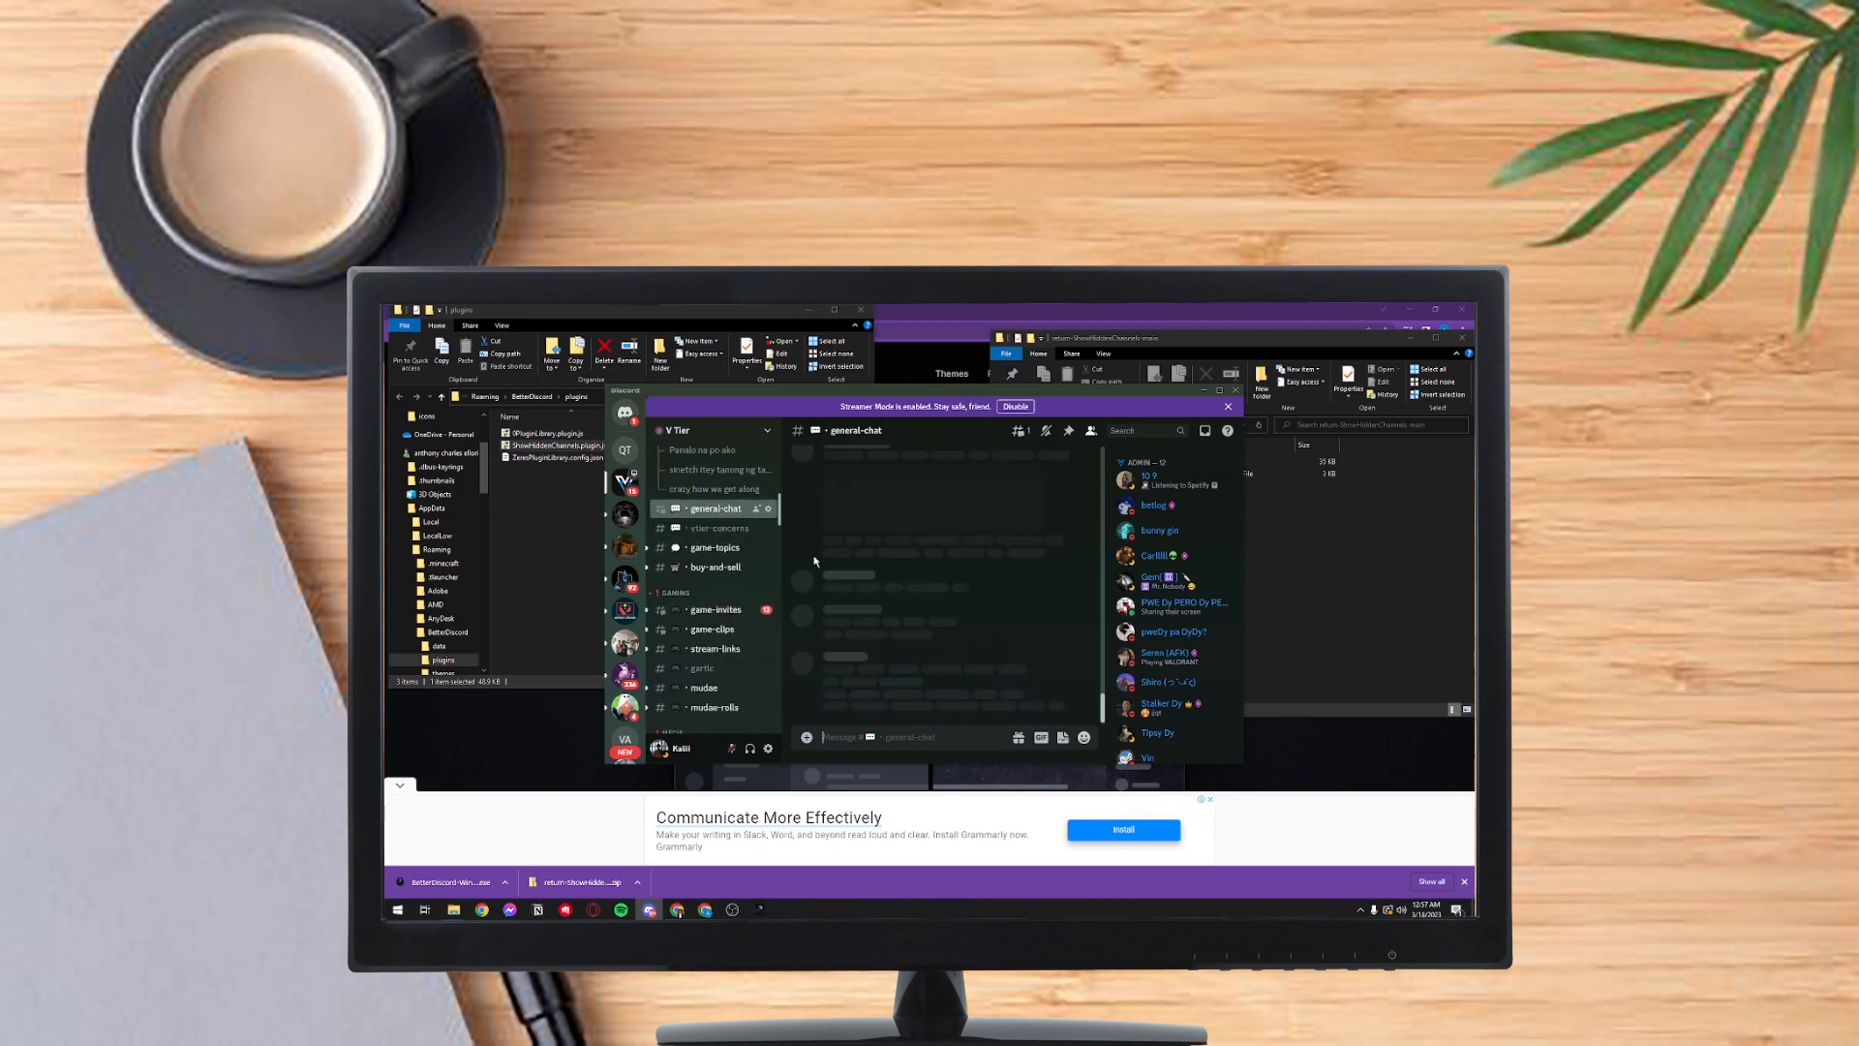